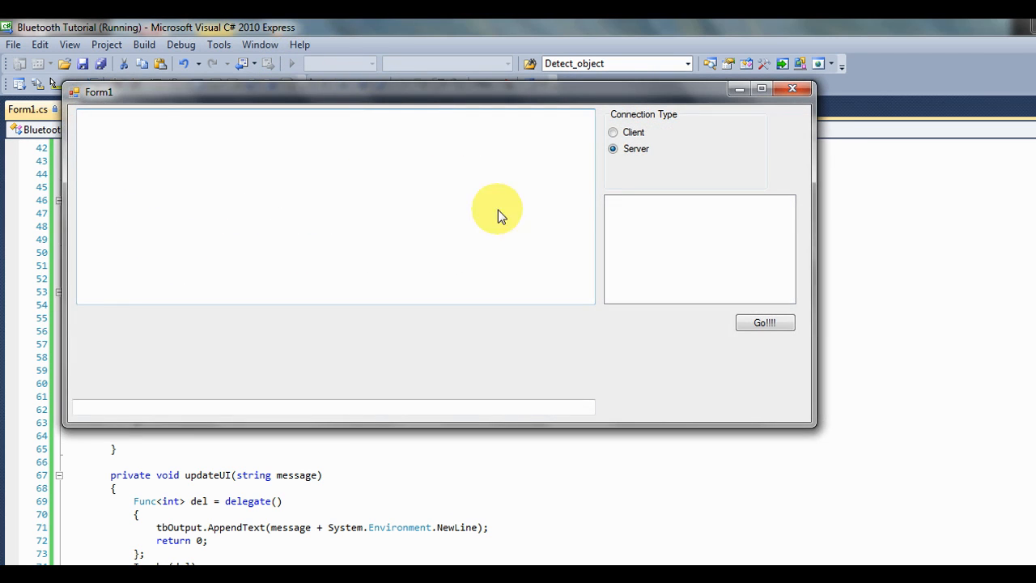
{"action": "mouse_move", "coordinate": [596, 176]}
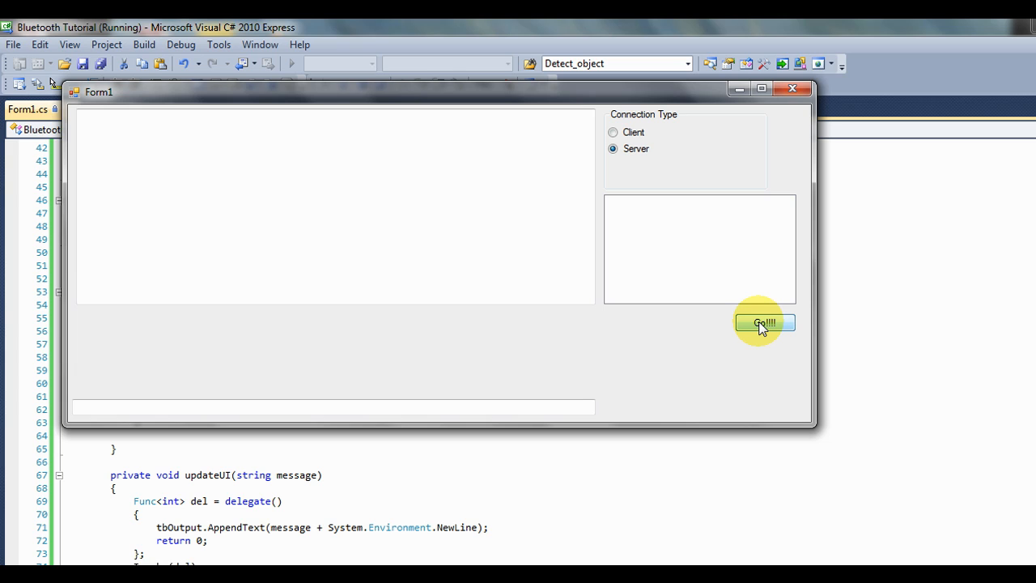
Start the Bluetooth server with Go!!! in the running Form1.
{"action": "left_click", "coordinate": [764, 323]}
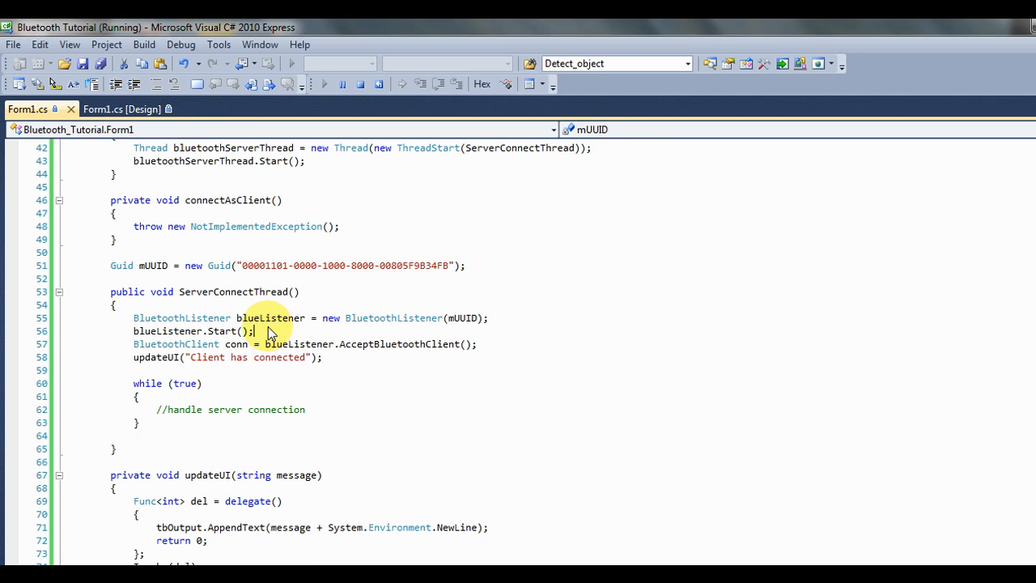
Stop debugging and add updateUI("Server started, waiting for clients"); in ServerConnectThread.
{"action": "scroll", "scroll_direction": "up", "scroll_amount": 3}
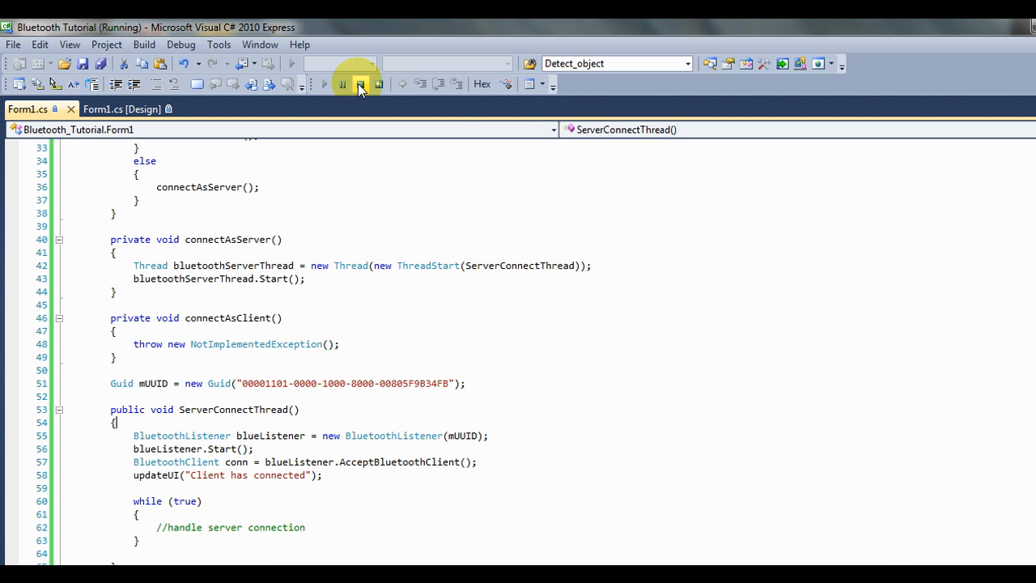
{"action": "left_click", "coordinate": [359, 84]}
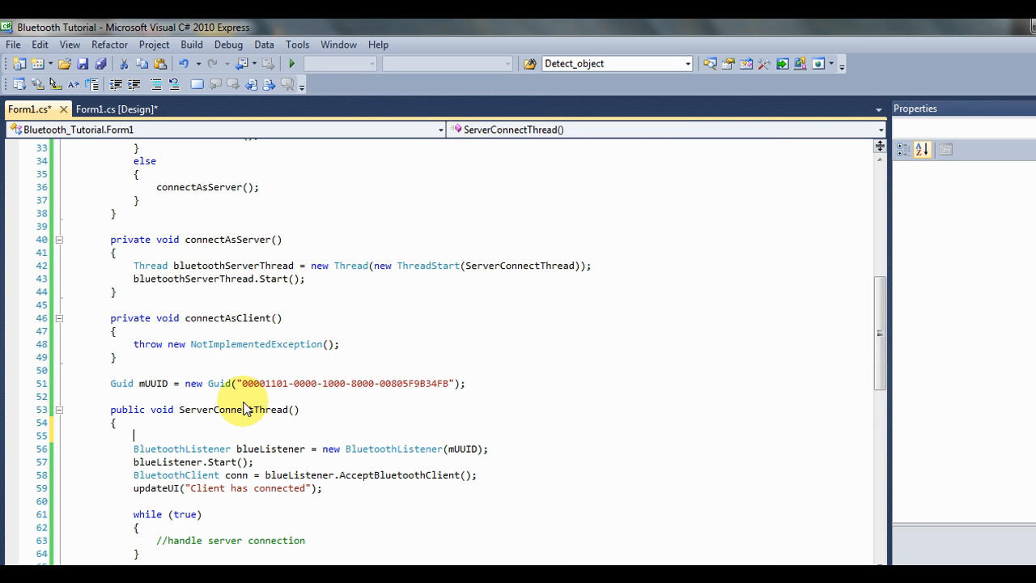
{"action": "type", "text": "updateUI("}
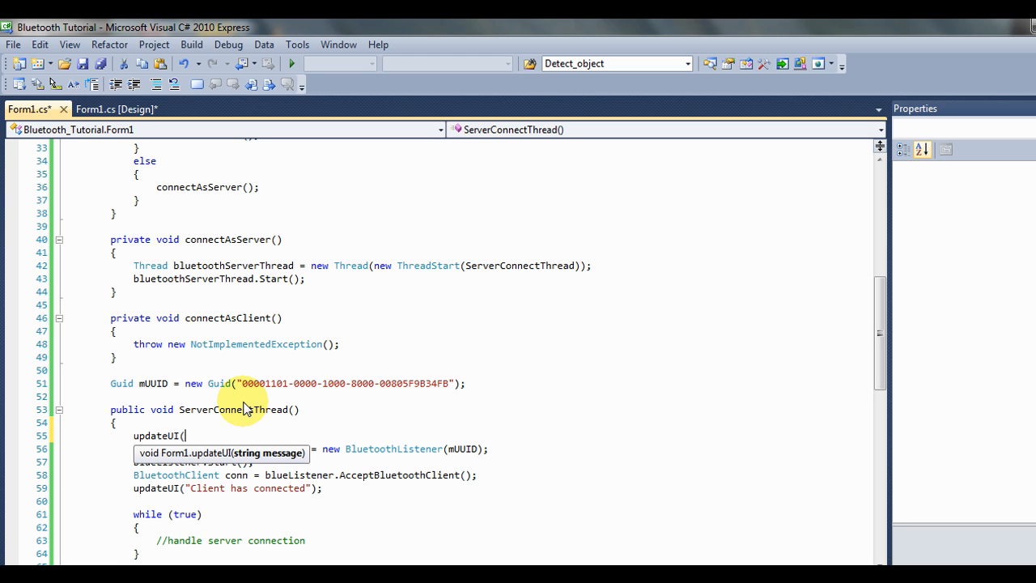
{"action": "type", "text": "\"Server"}
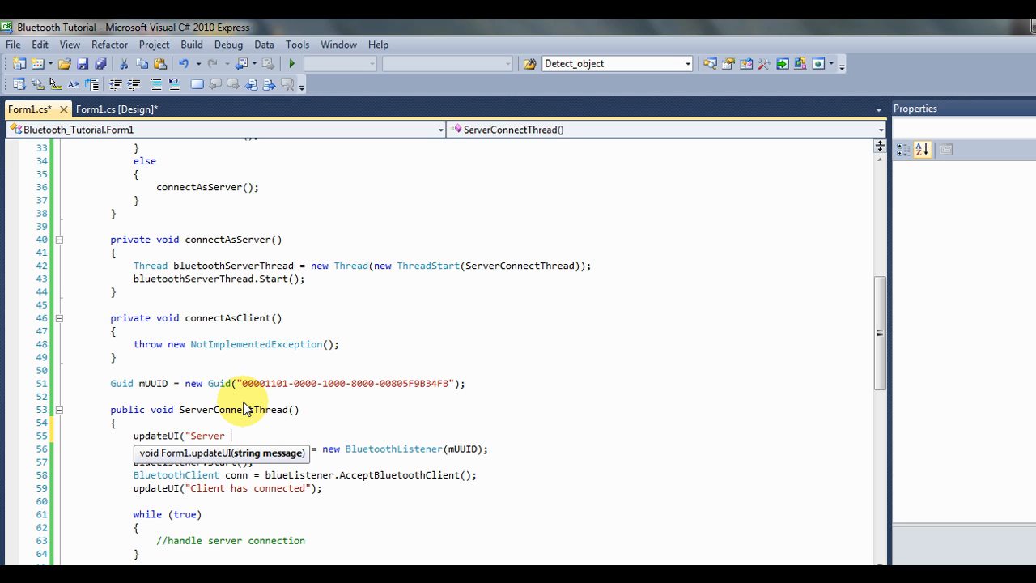
{"action": "type", "text": "started,"}
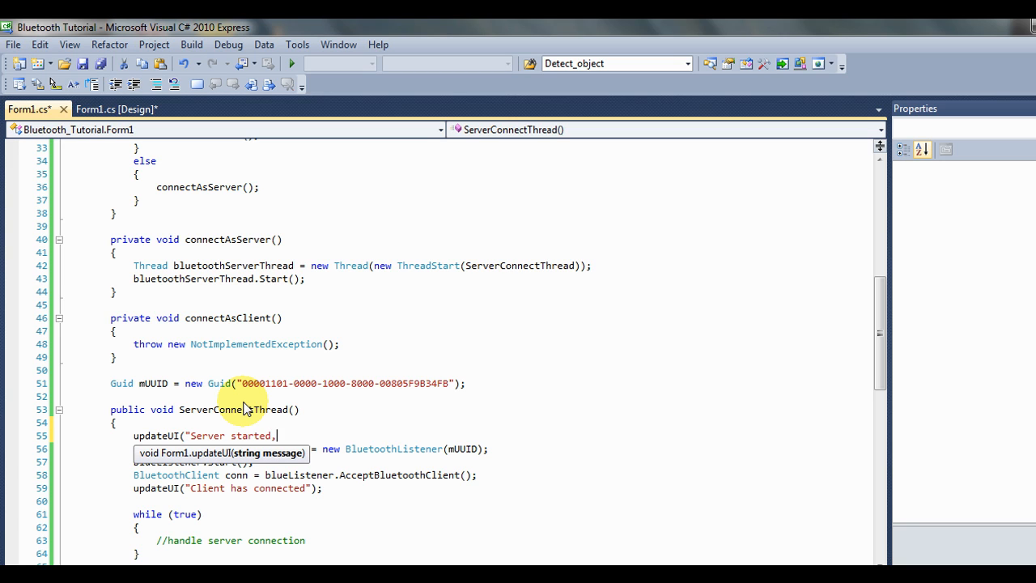
{"action": "type", "text": "waitin"}
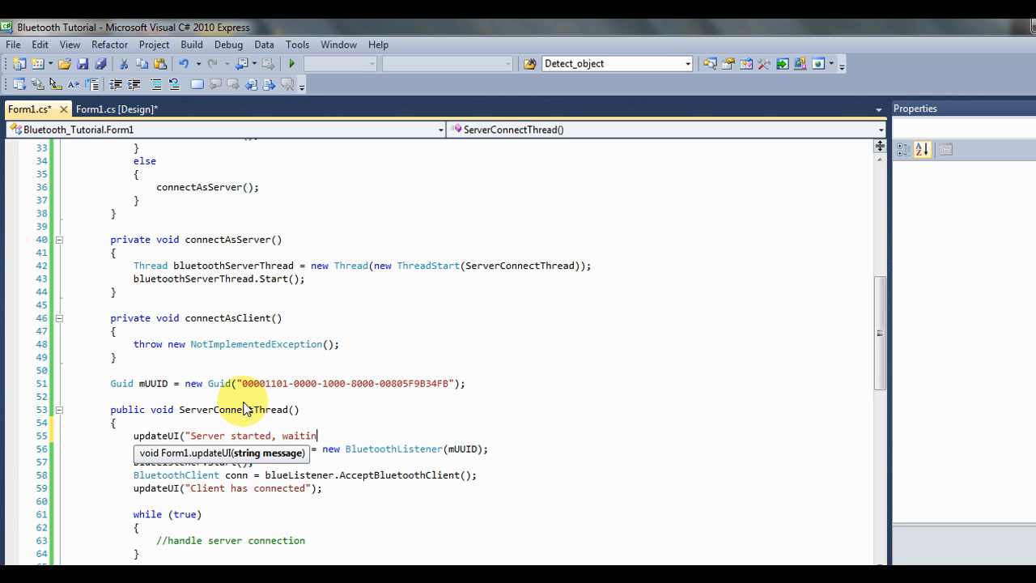
{"action": "type", "text": "g for clients\");"}
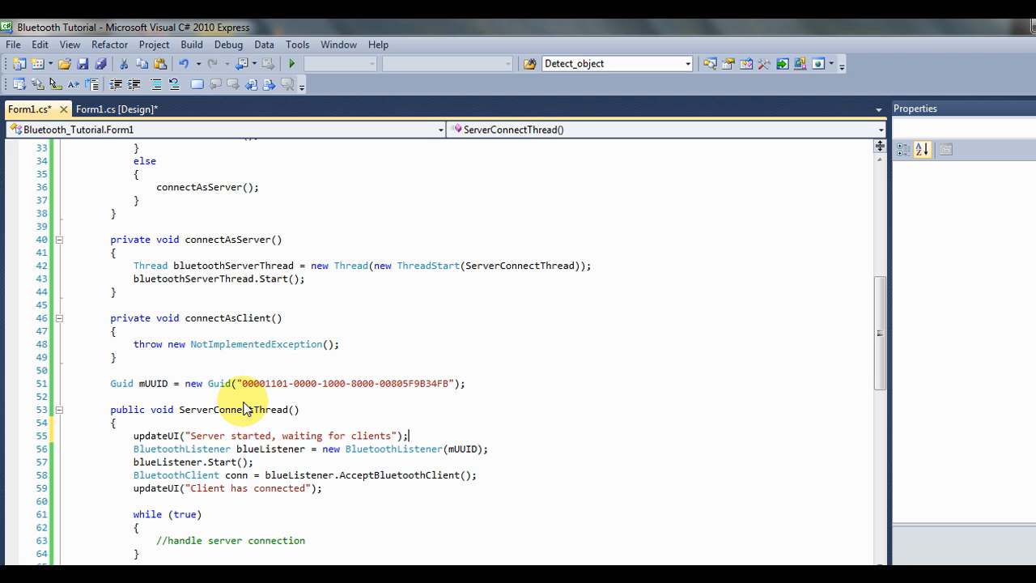
Declare bool serverStarted = false; above ServerConnectThread and reference it in the handler.
{"action": "type", "text": "b"}
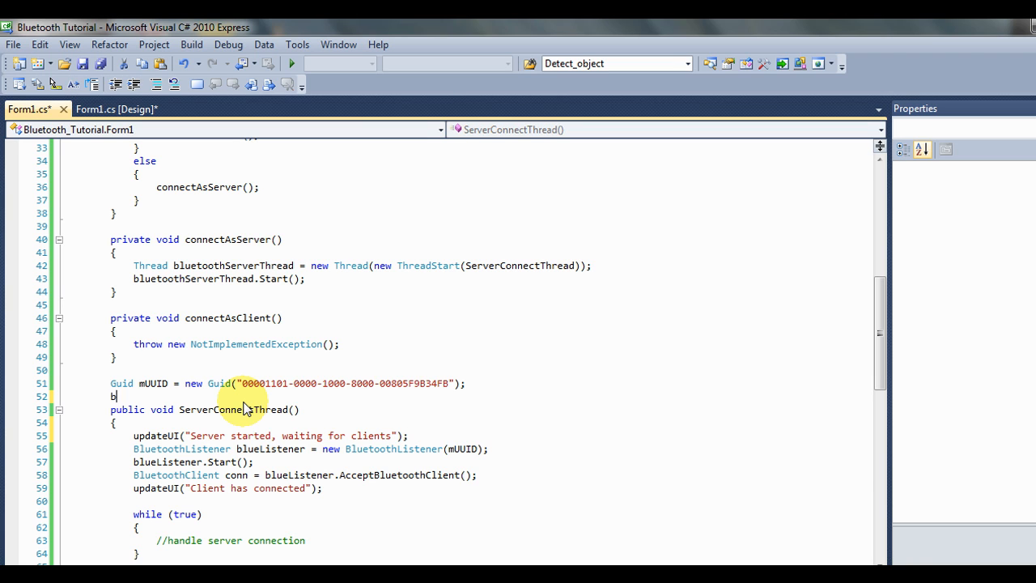
{"action": "type", "text": "oo"}
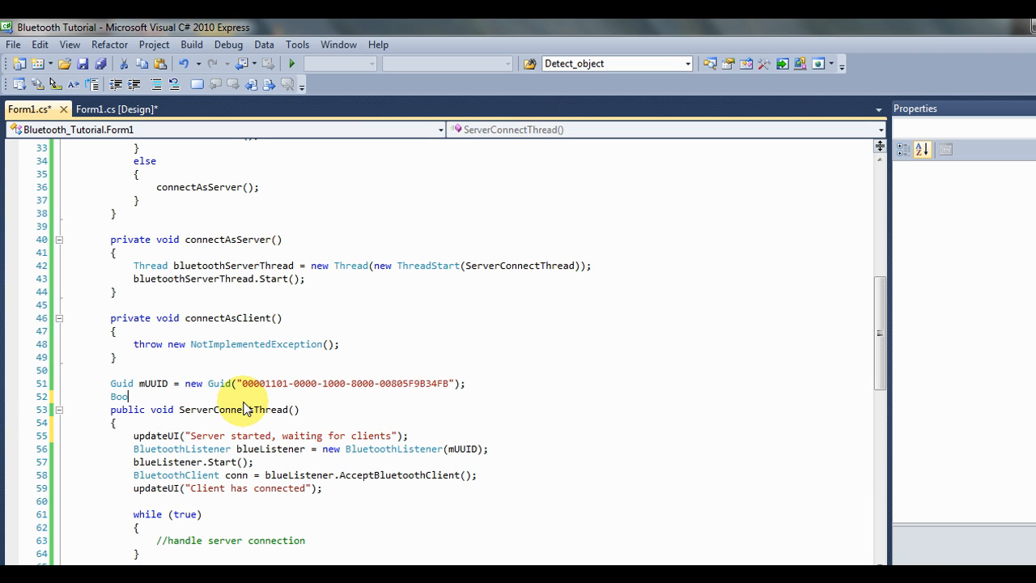
{"action": "type", "text": "l"}
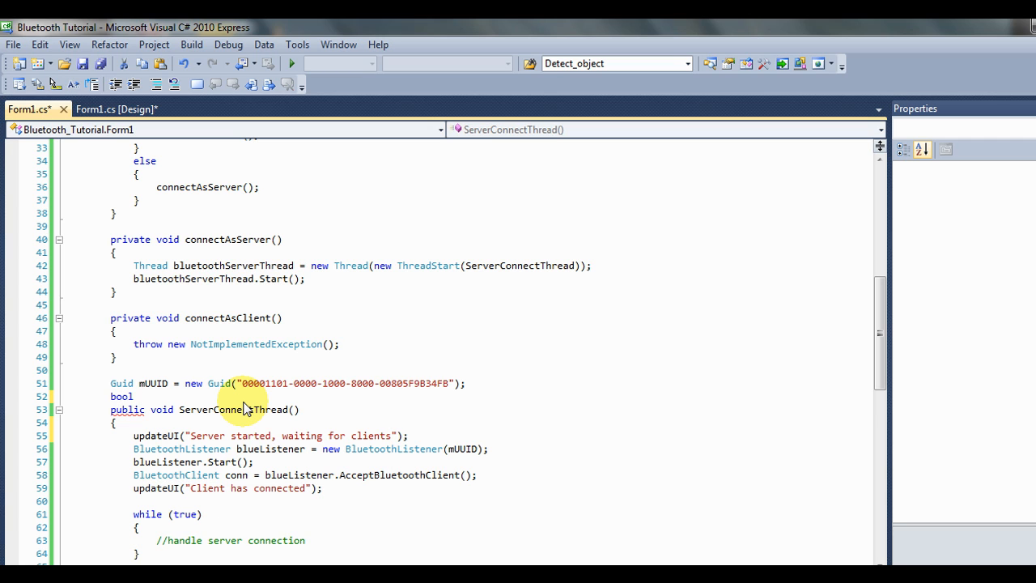
{"action": "type", "text": "serverSt"}
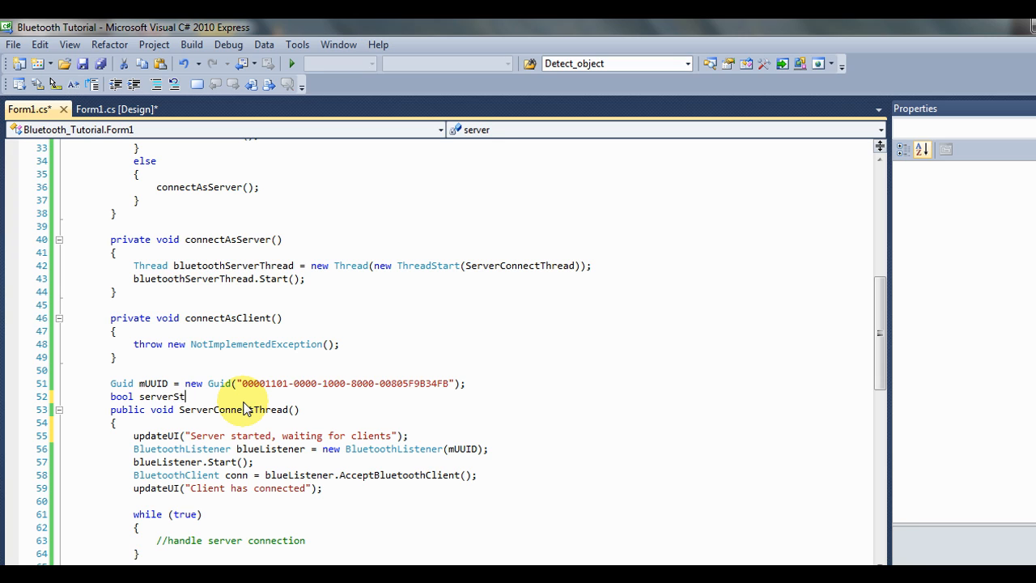
{"action": "type", "text": "arted = false;"}
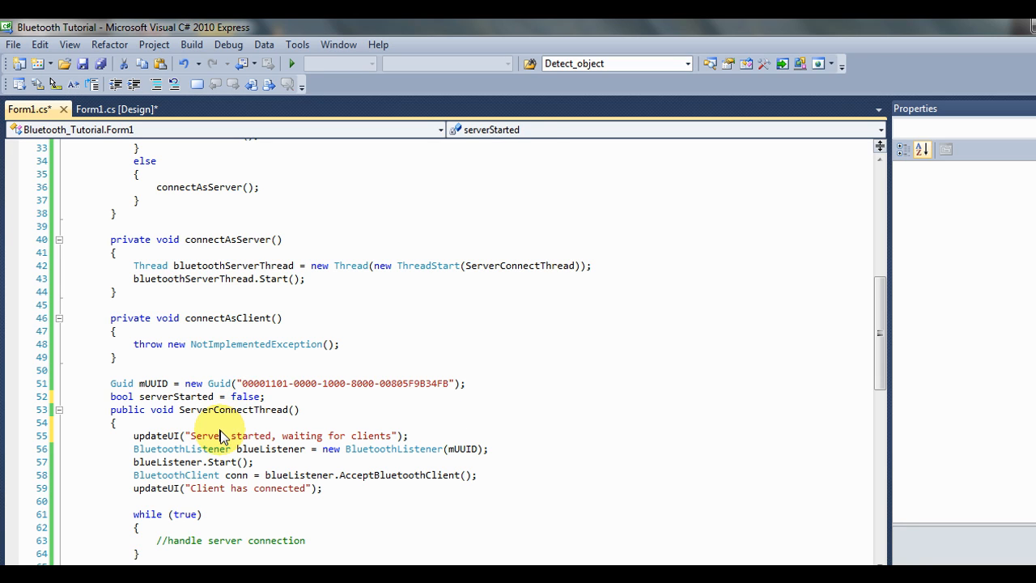
{"action": "left_click", "coordinate": [123, 423]}
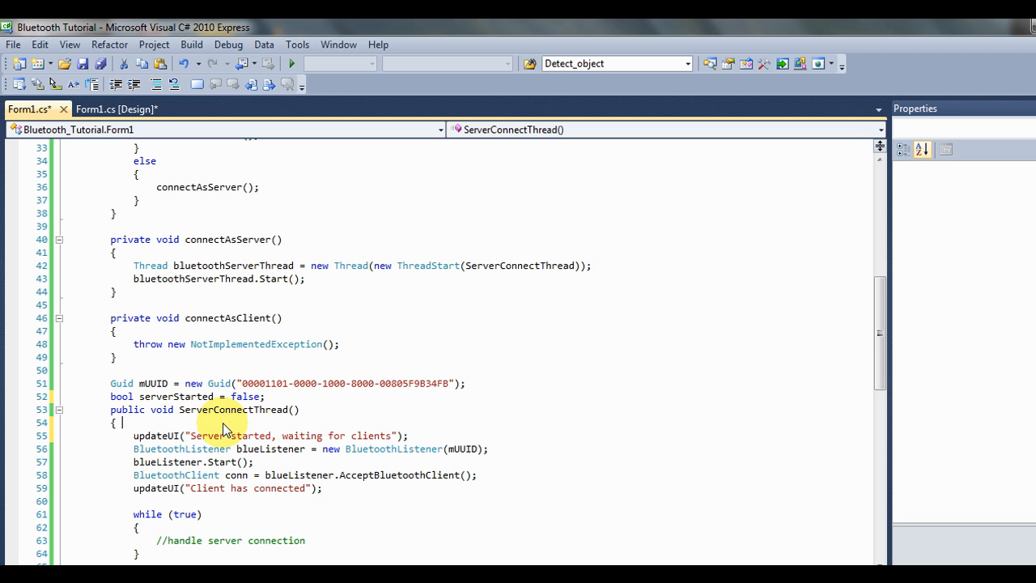
{"action": "type", "text": "serverStarted"}
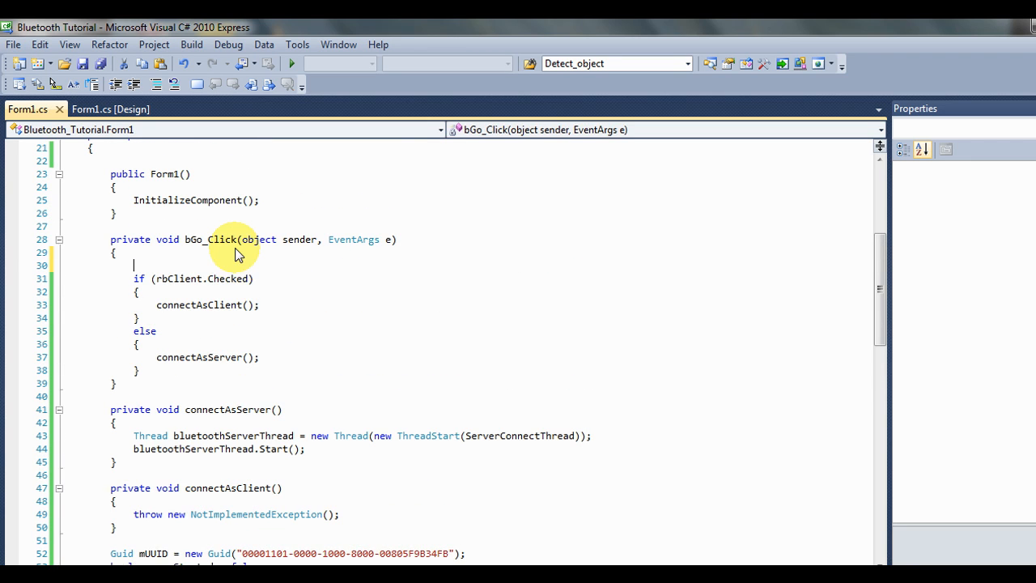
Add if (serverStarted) { updateUI("Server already started silly sausage!"); } at the top of bGo_Click.
{"action": "type", "text": "if(serverStarted"}
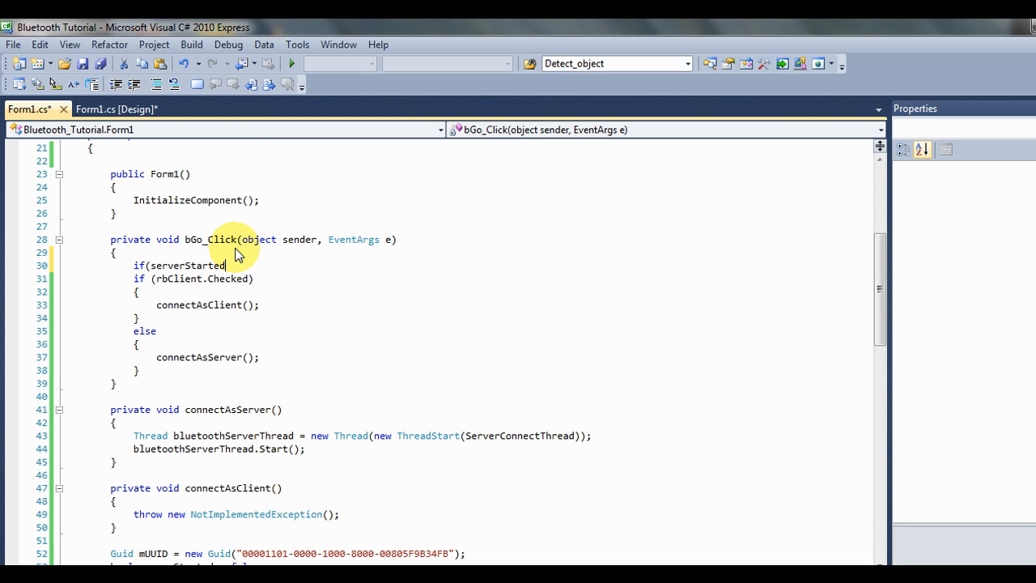
{"action": "type", "text": ")"}
{"action": "type", "text": "{"}
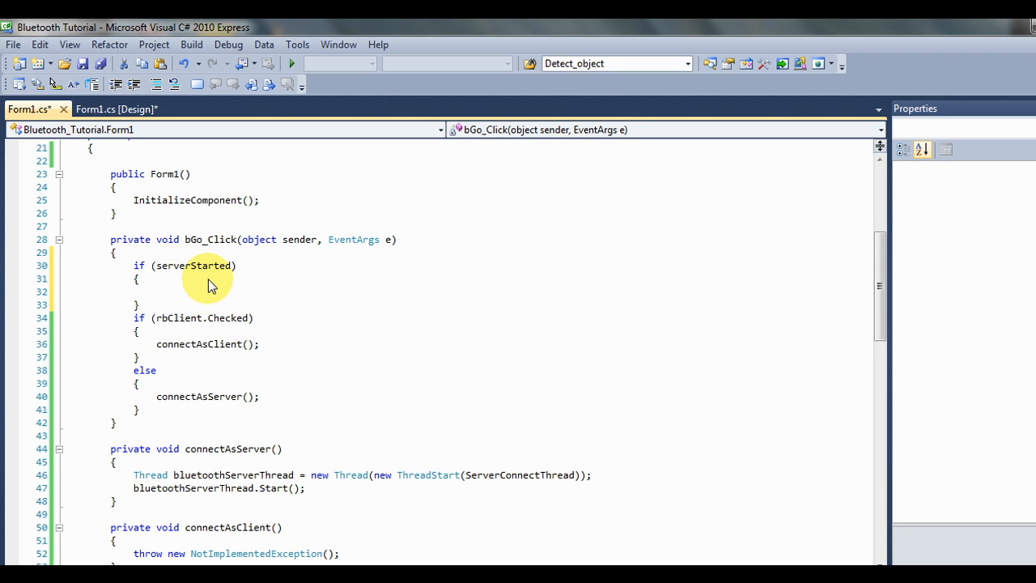
{"action": "type", "text": "updateUI("}
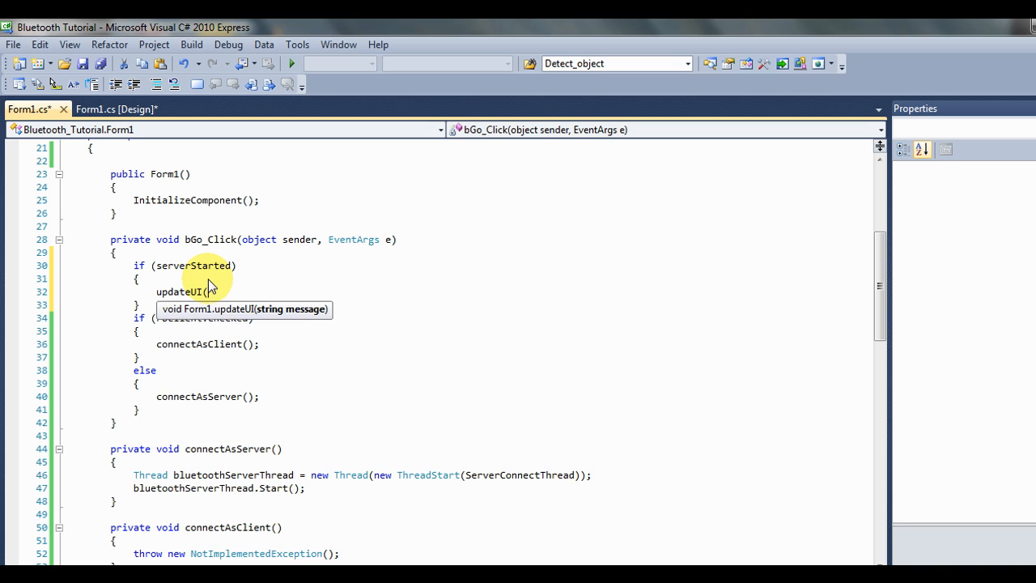
{"action": "type", "text": "Server"}
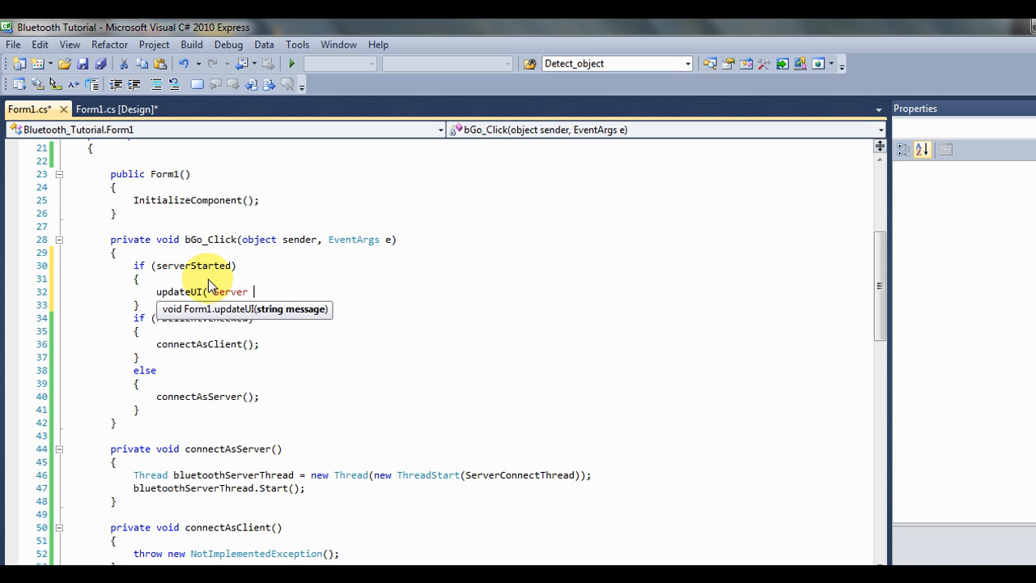
{"action": "type", "text": "already started silly sausage!\");"}
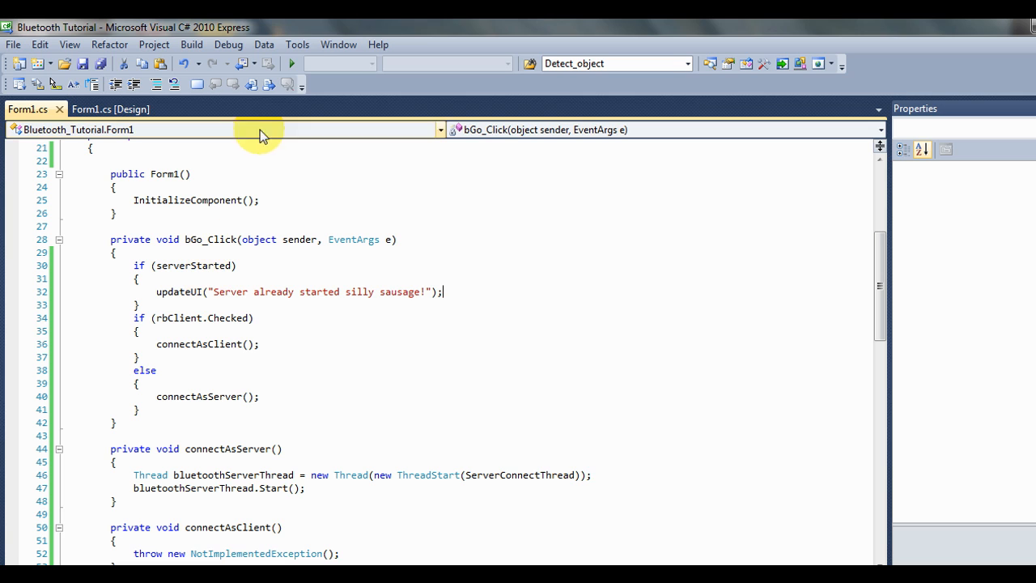
Run the app, start the server with Go!!!, then try starting it a second time.
{"action": "left_click", "coordinate": [290, 63]}
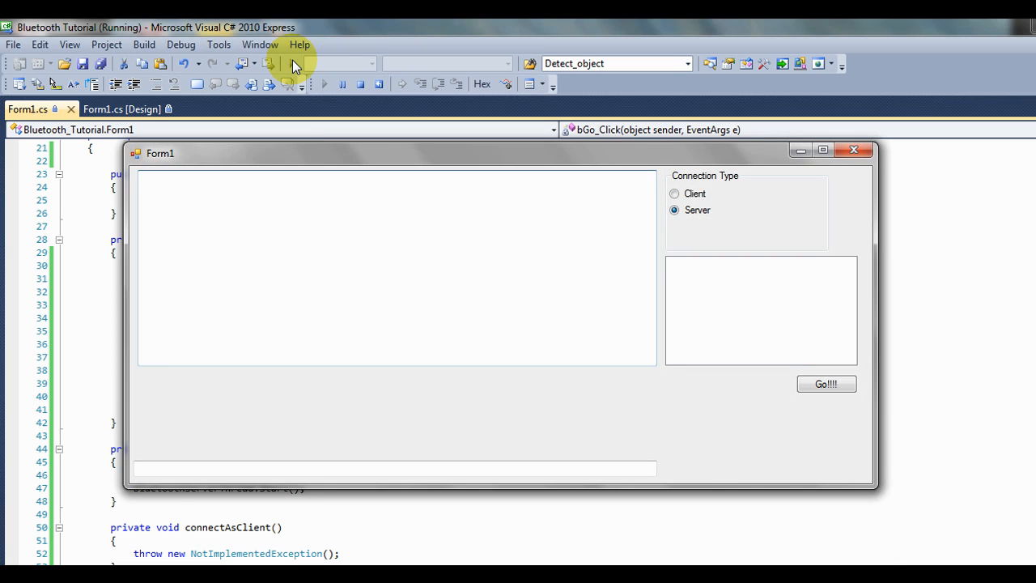
{"action": "mouse_move", "coordinate": [758, 421]}
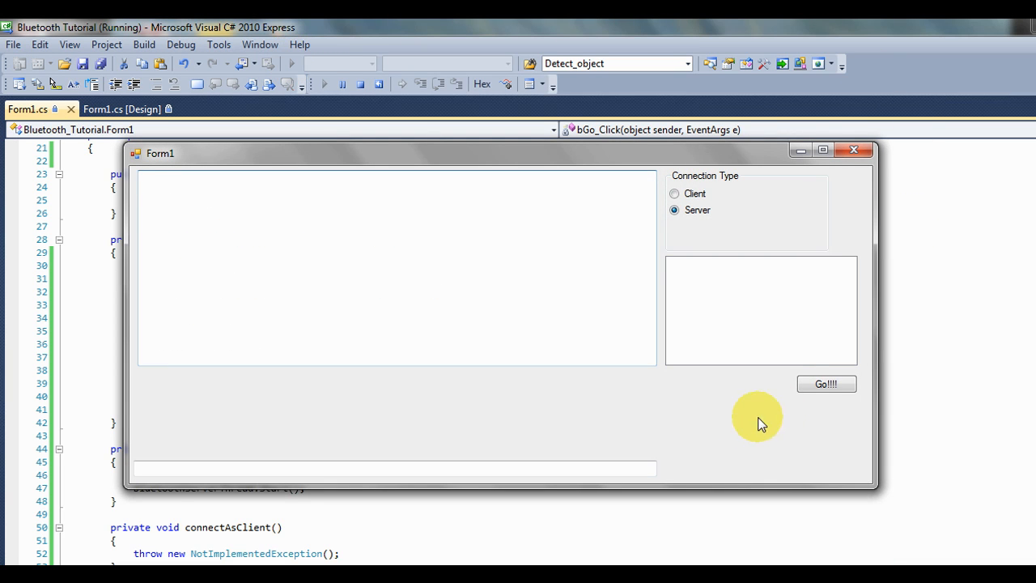
{"action": "left_click", "coordinate": [826, 384]}
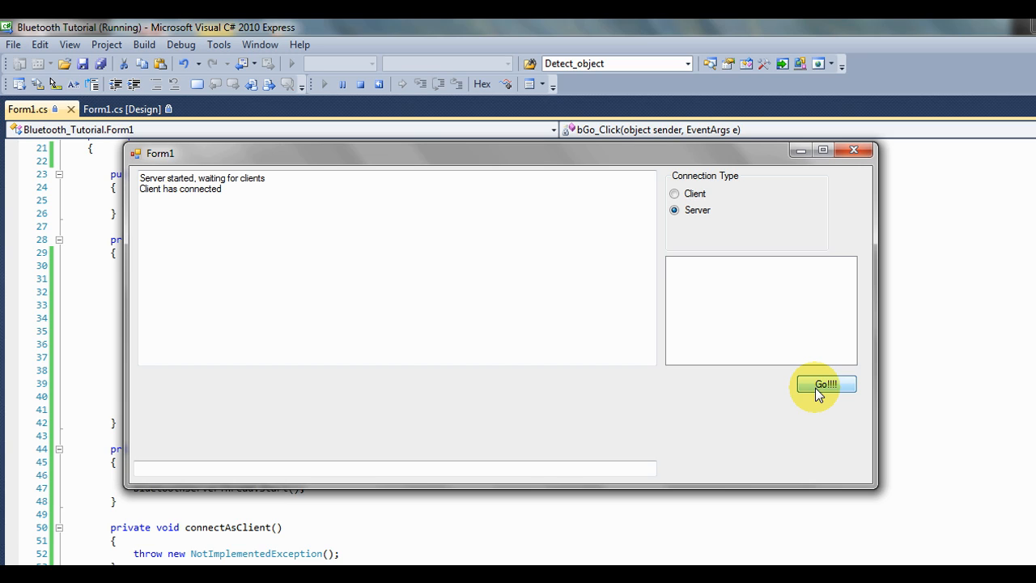
{"action": "left_click", "coordinate": [824, 384]}
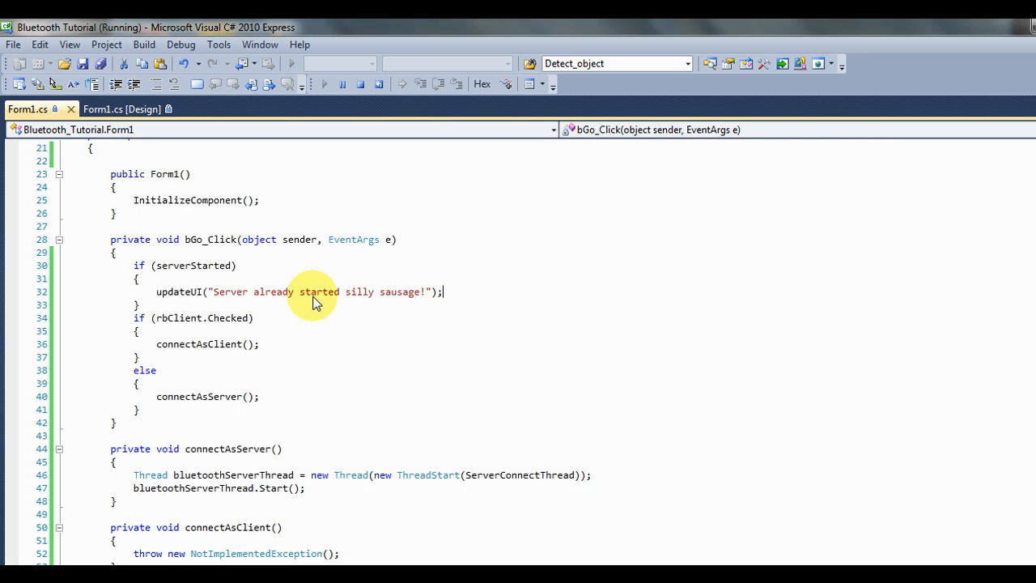
{"action": "mouse_move", "coordinate": [467, 299]}
{"action": "type", "text": "return;"}
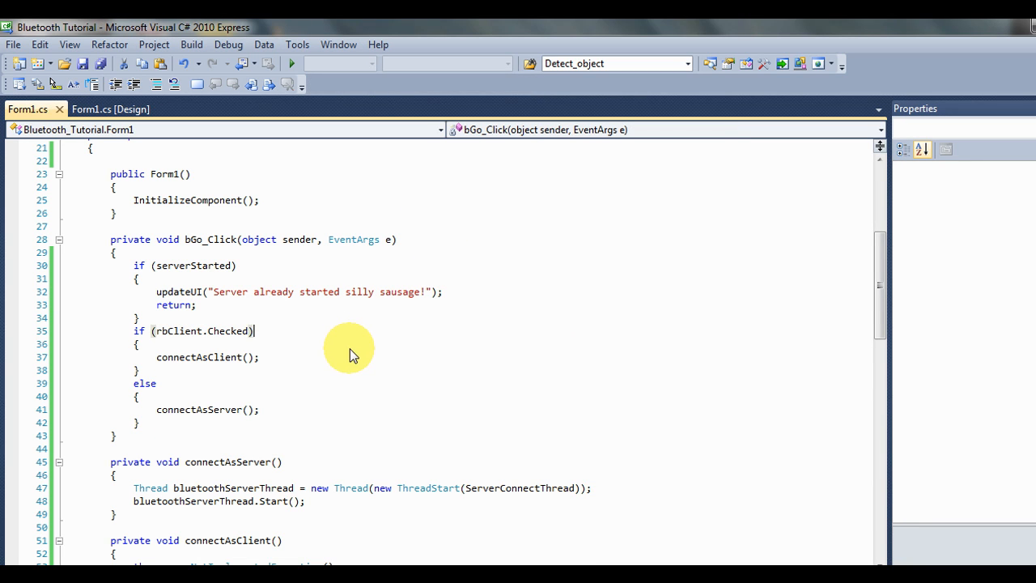
Add return; after the already-started message and serverStarted = true; in ServerConnectThread.
{"action": "scroll", "scroll_direction": "down", "scroll_amount": 3}
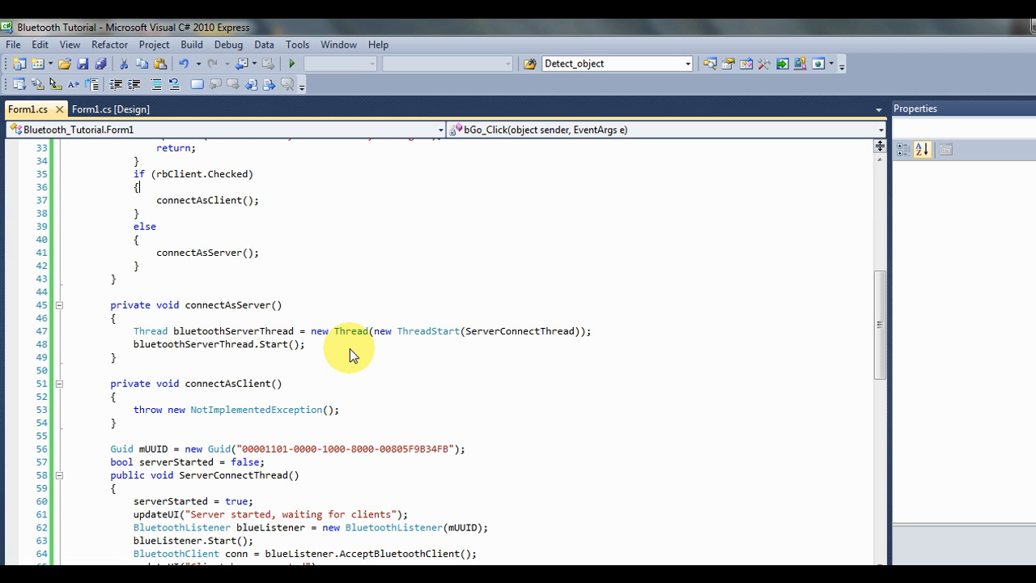
{"action": "scroll", "scroll_direction": "down", "scroll_amount": 3}
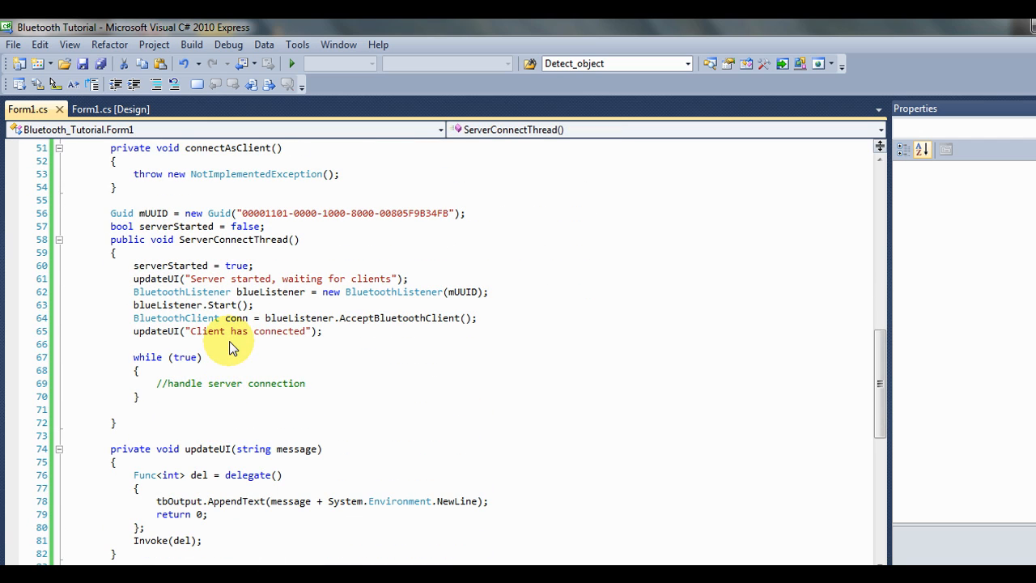
Declare Stream mStream = conn.GetStream(); in ServerConnectThread.
{"action": "type", "text": "Strea"}
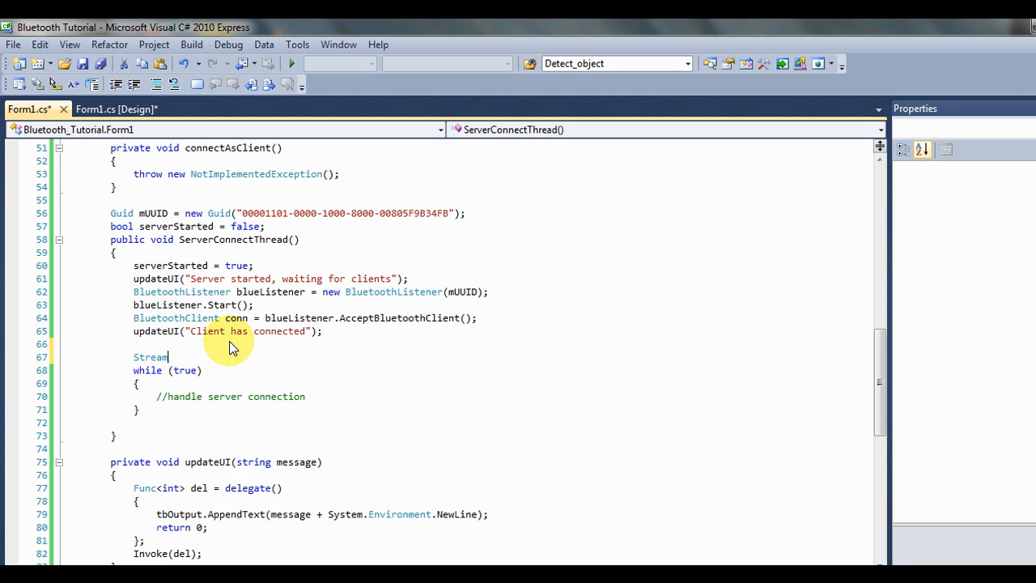
{"action": "type", "text": "mStream ="}
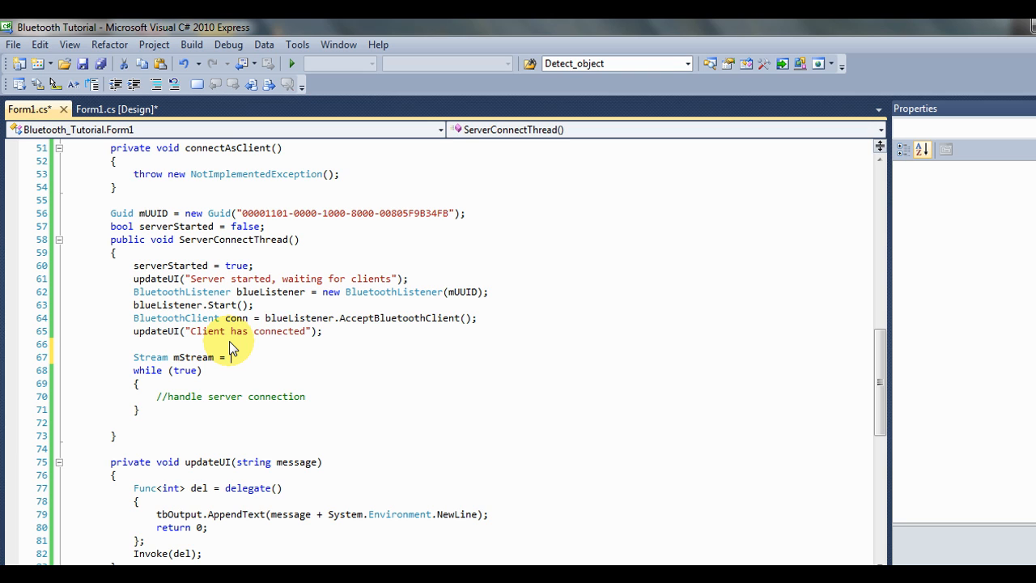
{"action": "type", "text": "conn.getStream();"}
{"action": "type", "text": "mSt"}
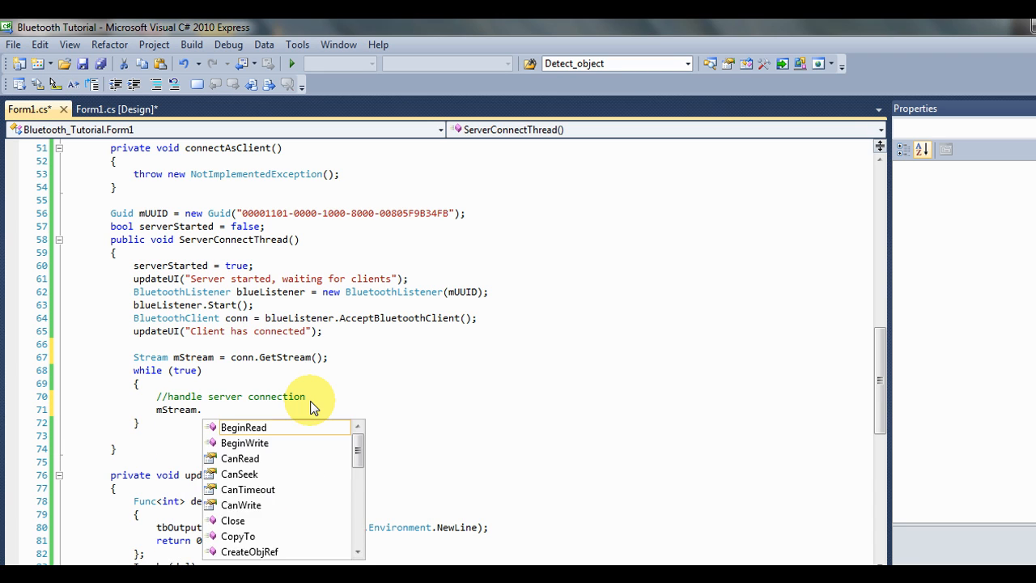
{"action": "type", "text": "re"}
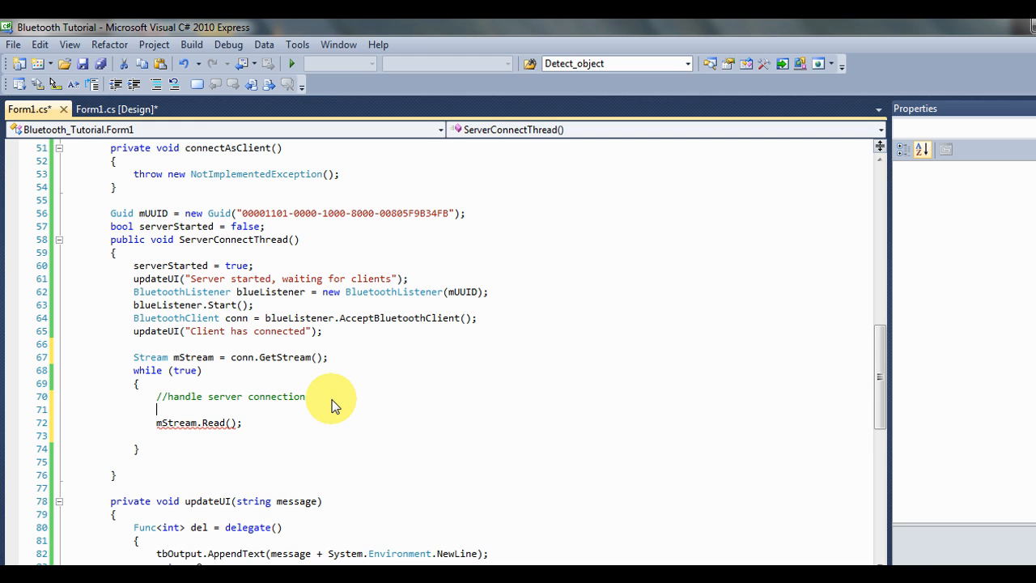
Inside the loop, create byte[] received = new byte[1024]; and read into it with mStream.Read(received, 0, received.Length);.
{"action": "type", "text": "byte[] received"}
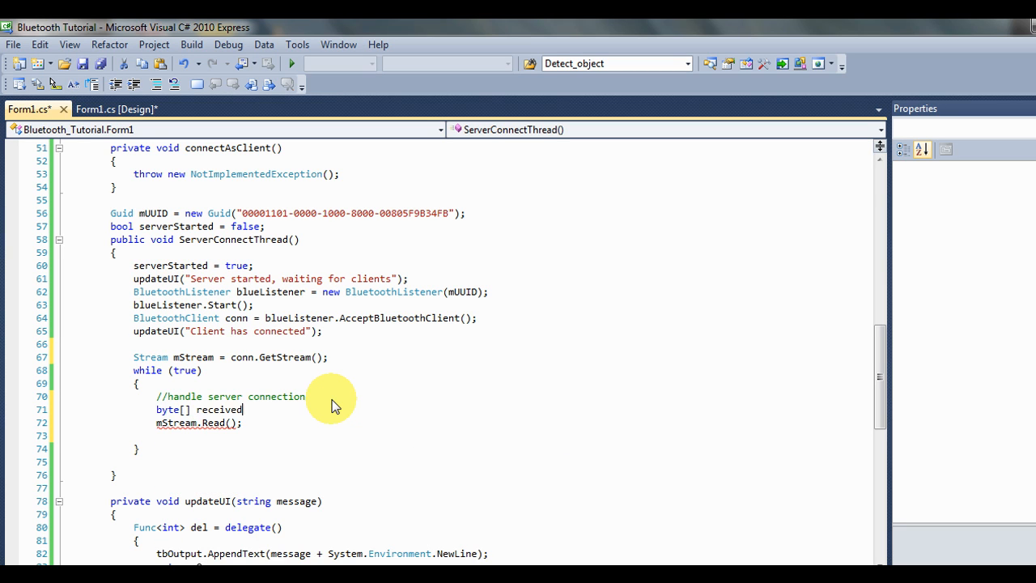
{"action": "type", "text": "= new byte["}
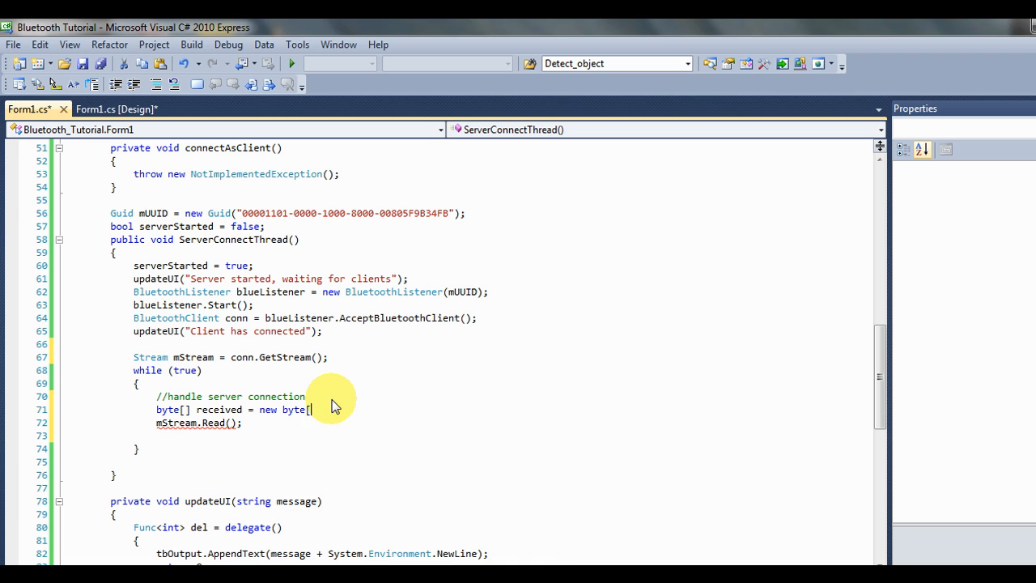
{"action": "type", "text": "1024];"}
{"action": "left_click", "coordinate": [198, 422]}
{"action": "type", "text": "received, "}
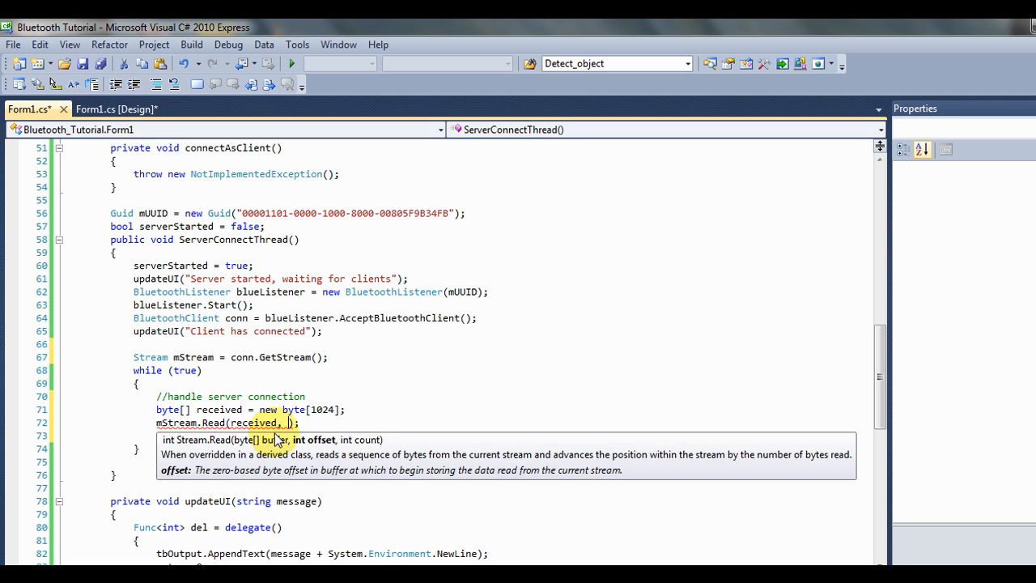
{"action": "type", "text": "0, received.Length"}
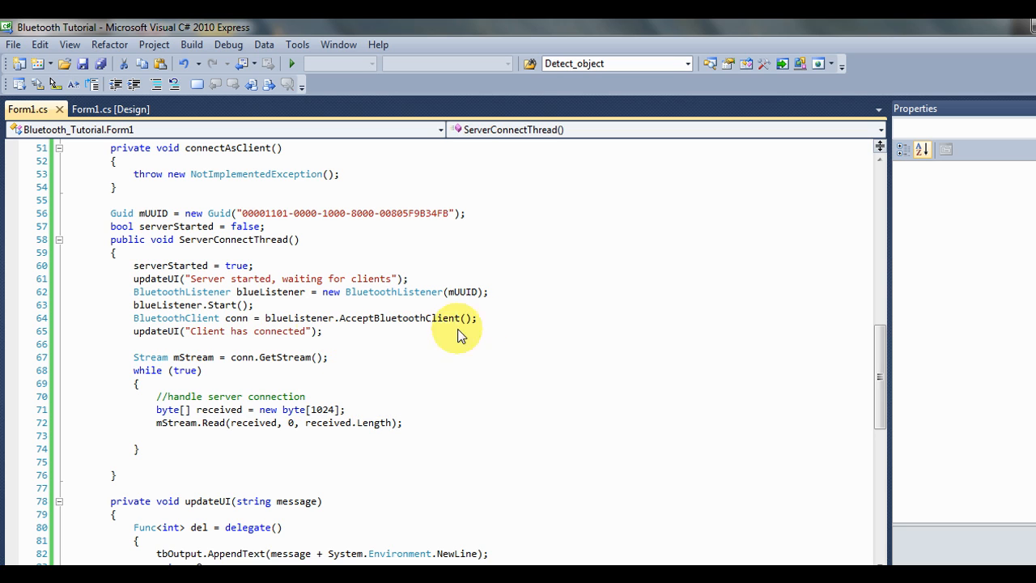
{"action": "mouse_move", "coordinate": [305, 311]}
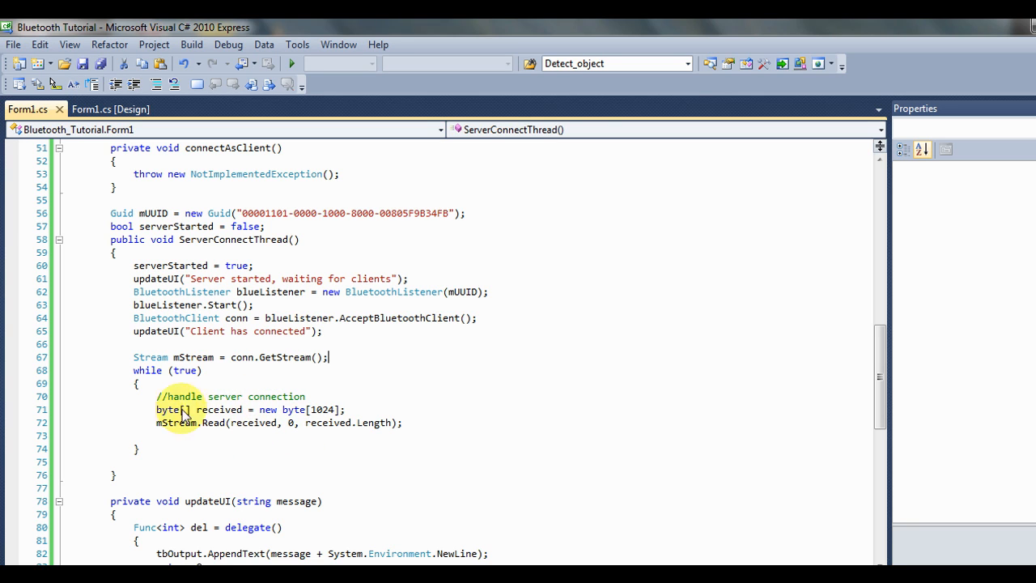
{"action": "mouse_move", "coordinate": [279, 434]}
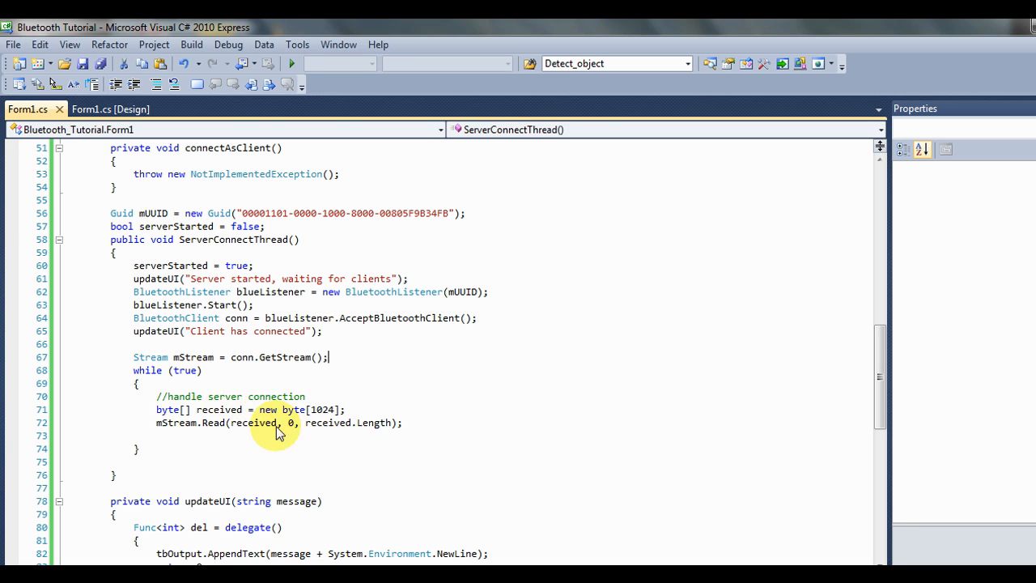
{"action": "mouse_move", "coordinate": [154, 435]}
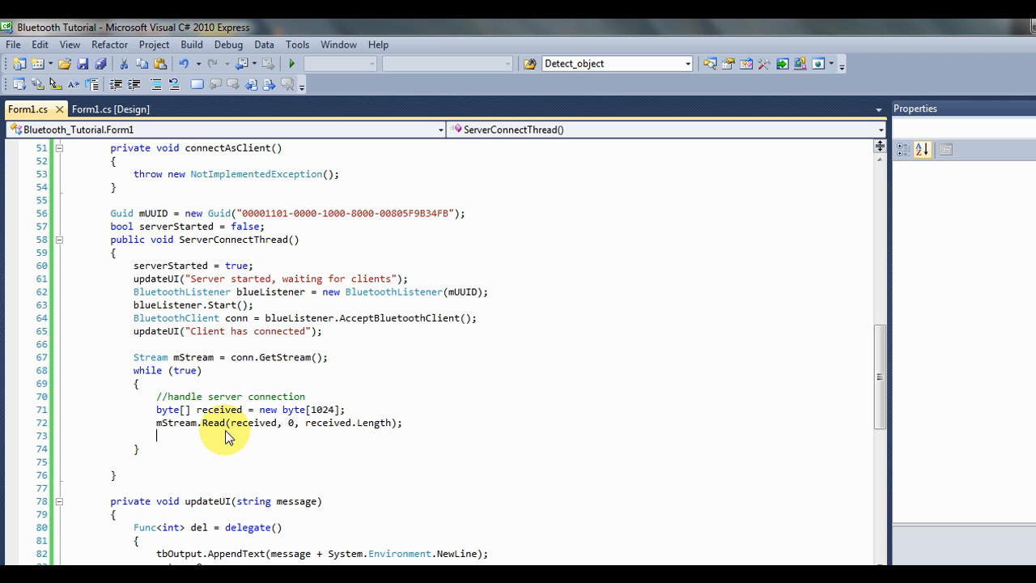
Add updateUI("Received: " + Encoding.ASCII.GetString(received)); after the Read call.
{"action": "type", "text": "updateUI(\"Client has connected\");"}
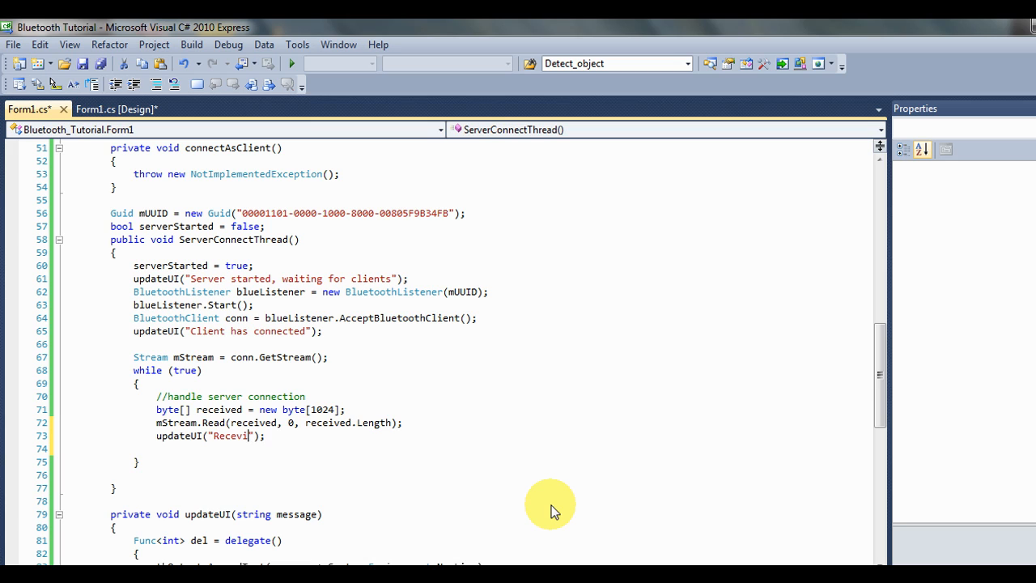
{"action": "type", "text": "ed"}
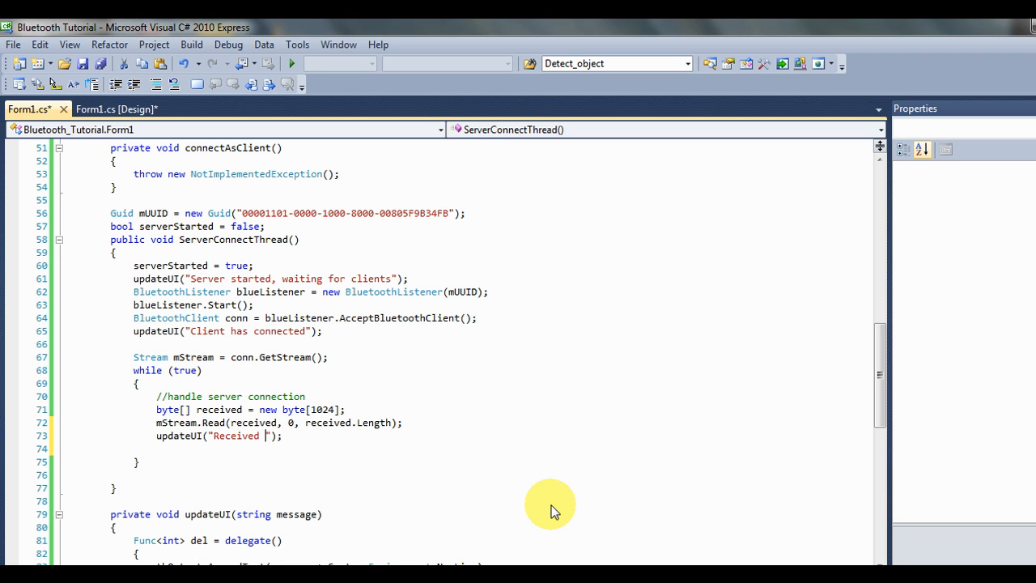
{"action": "type", "text": ":"}
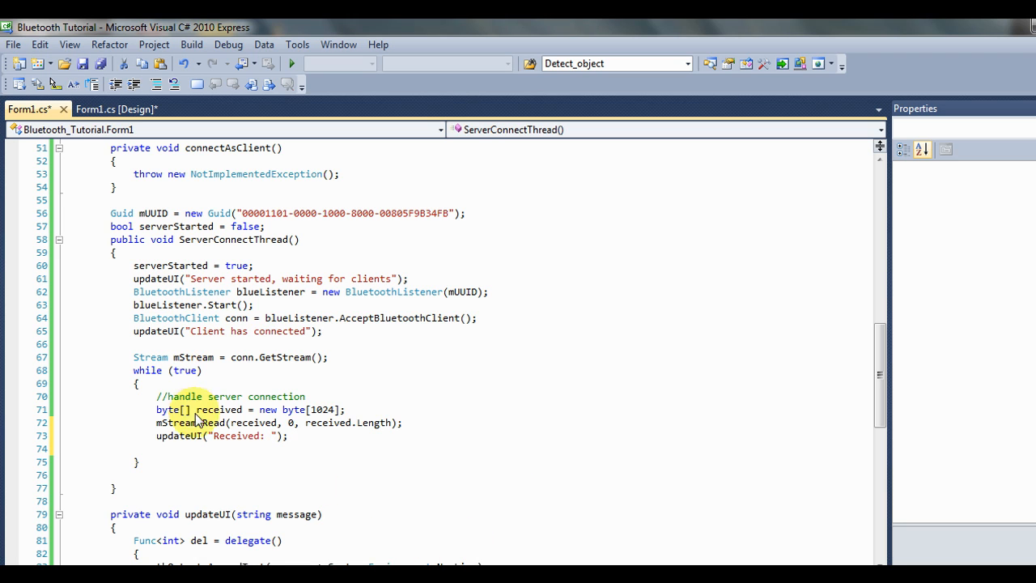
{"action": "mouse_move", "coordinate": [278, 438]}
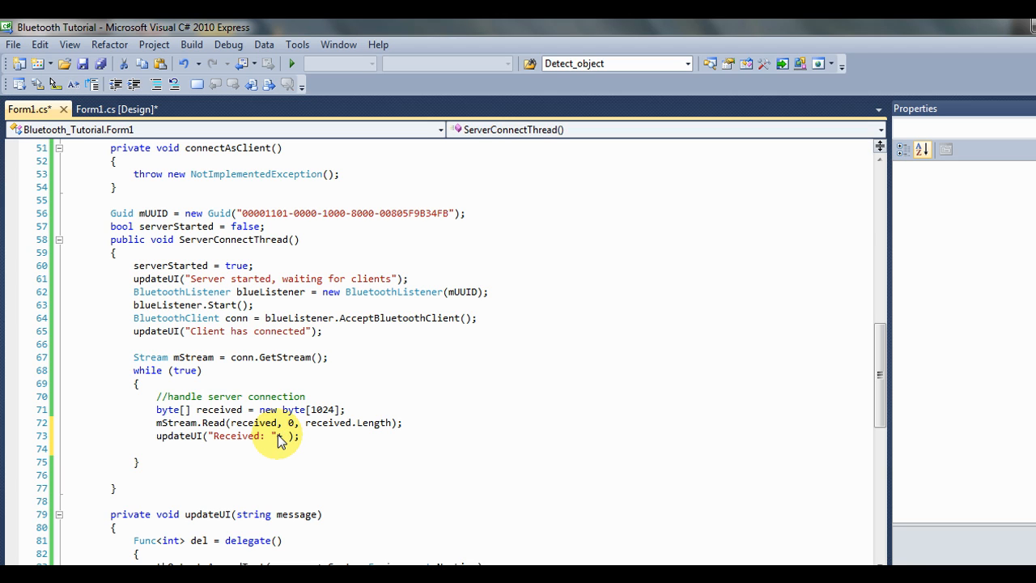
{"action": "type", "text": "Encon"}
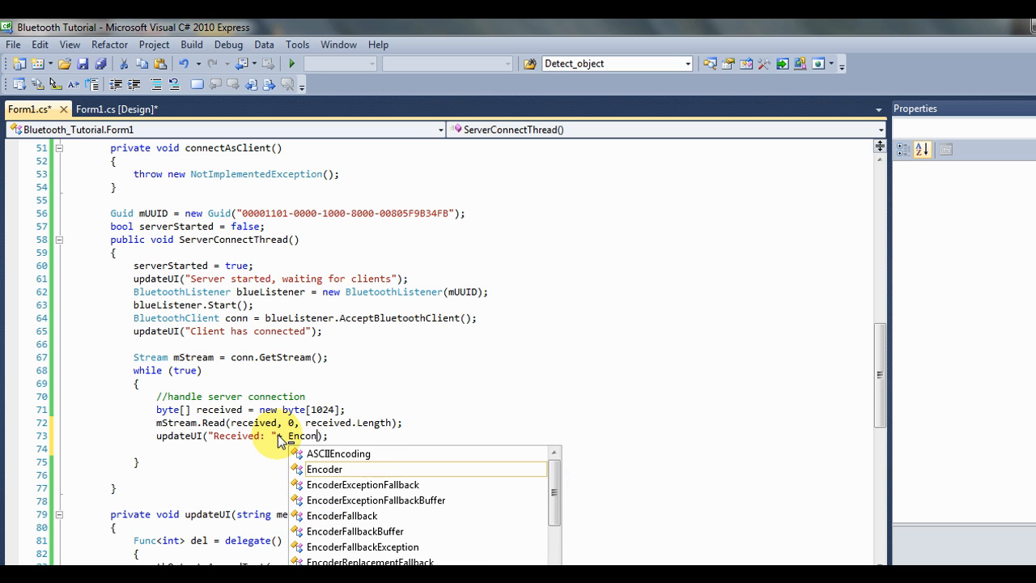
{"action": "mouse_move", "coordinate": [324, 469]}
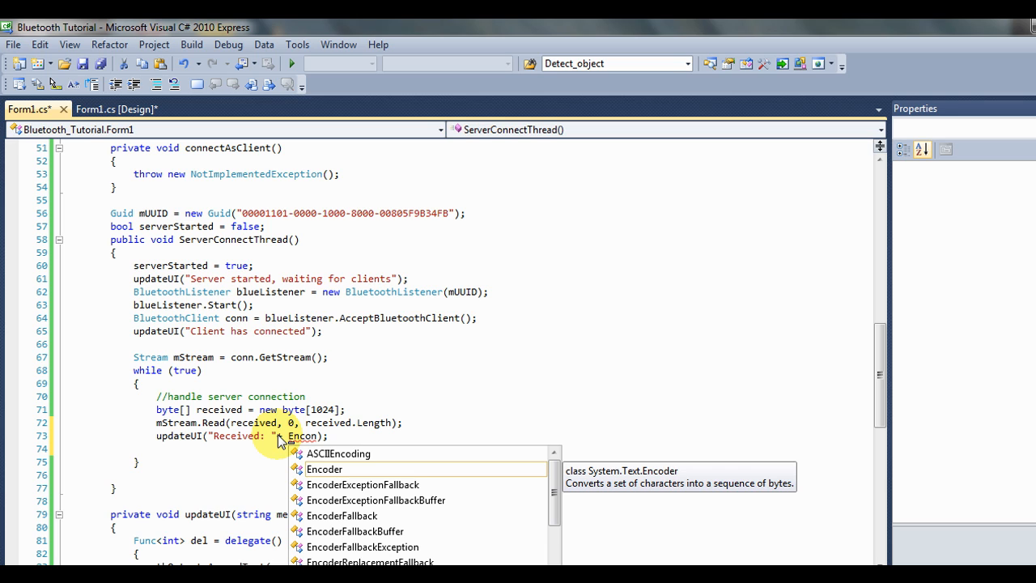
{"action": "type", "text": "ing.ASCII.GetString(received"}
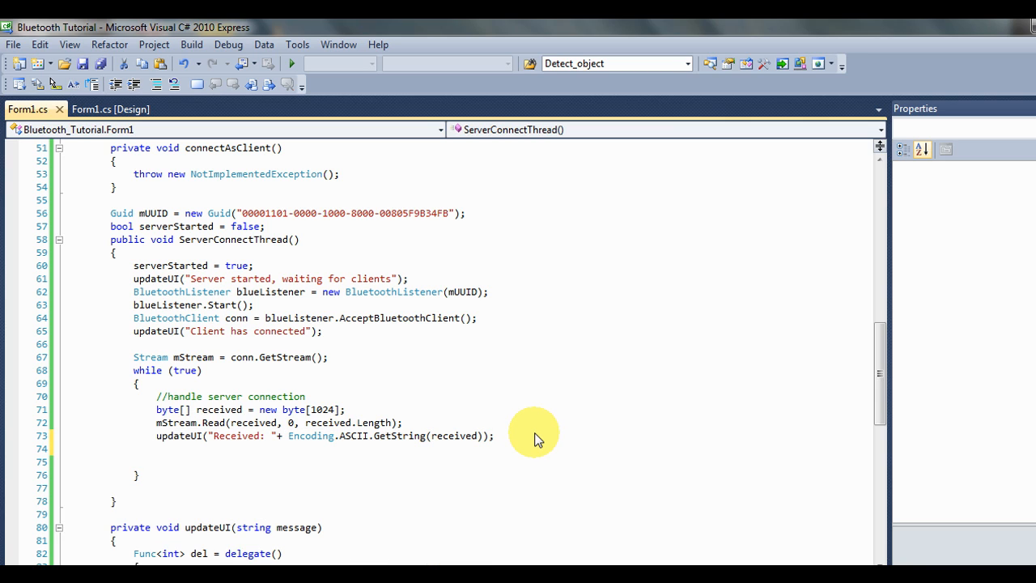
Start an mStream.Write( call below the Received message.
{"action": "type", "text": "ms"}
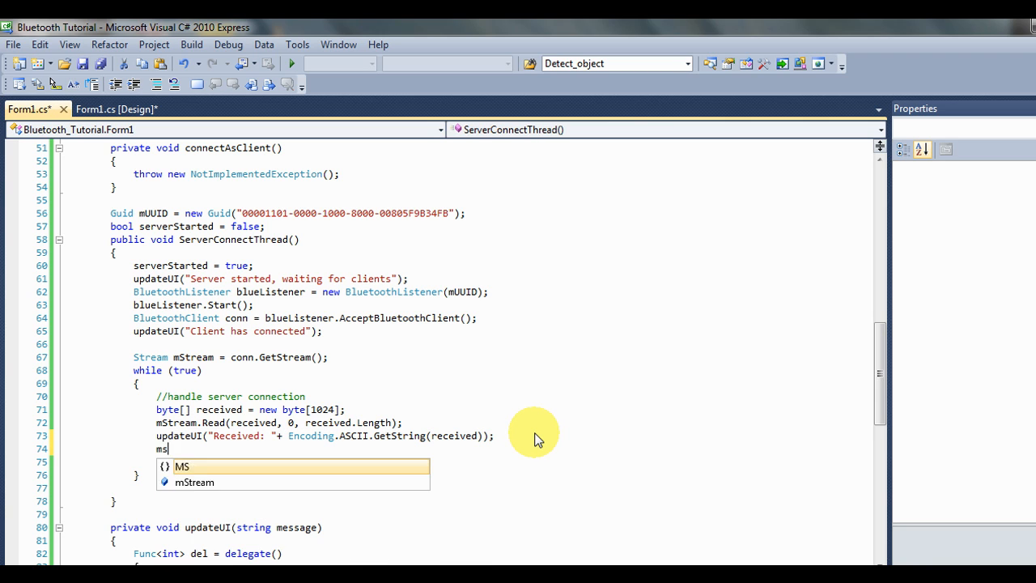
{"action": "type", "text": "Stream.wr"}
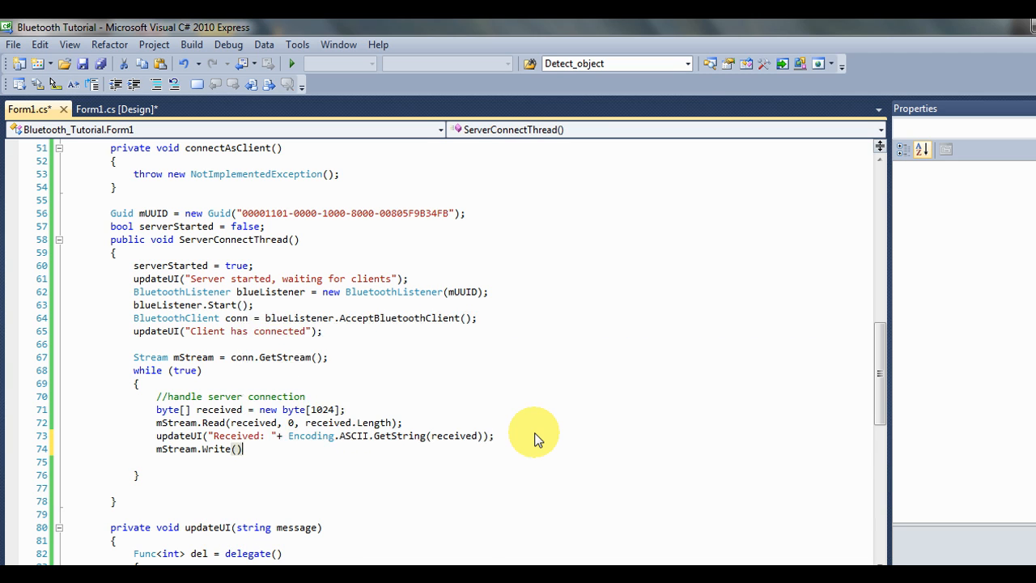
{"action": "type", "text": "("}
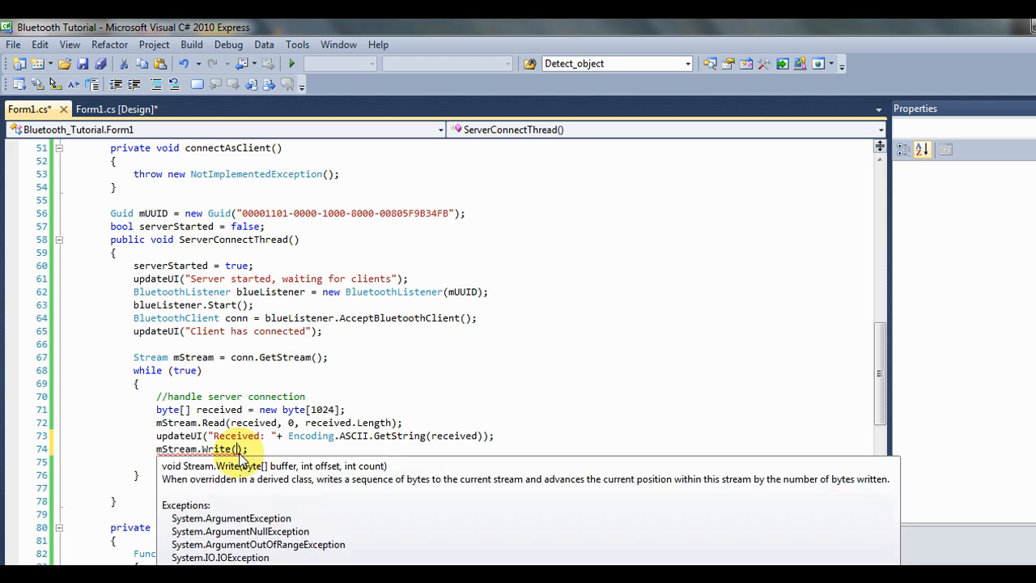
{"action": "type", "text": "Encoding.ASCII.GetBytes("}
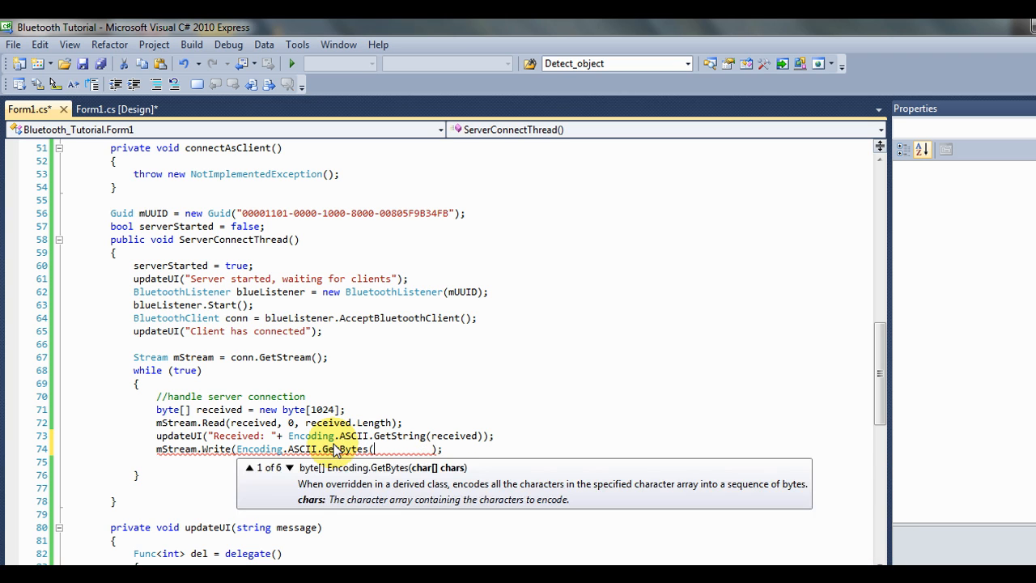
Declare a sent byte array with values 48,49 and begin a "Hello World" reply string.
{"action": "type", "text": "new byte["}
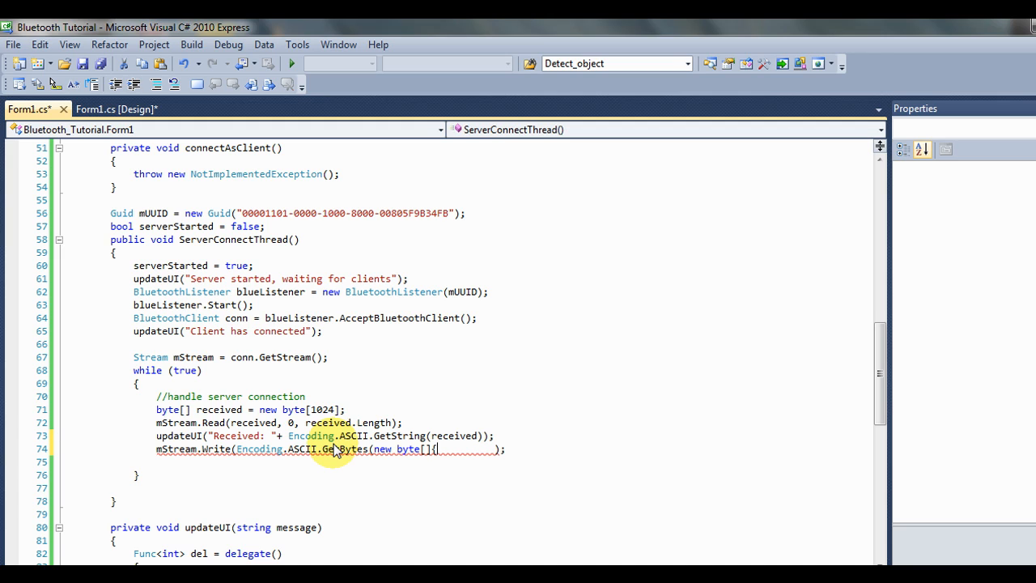
{"action": "type", "text": "{});"}
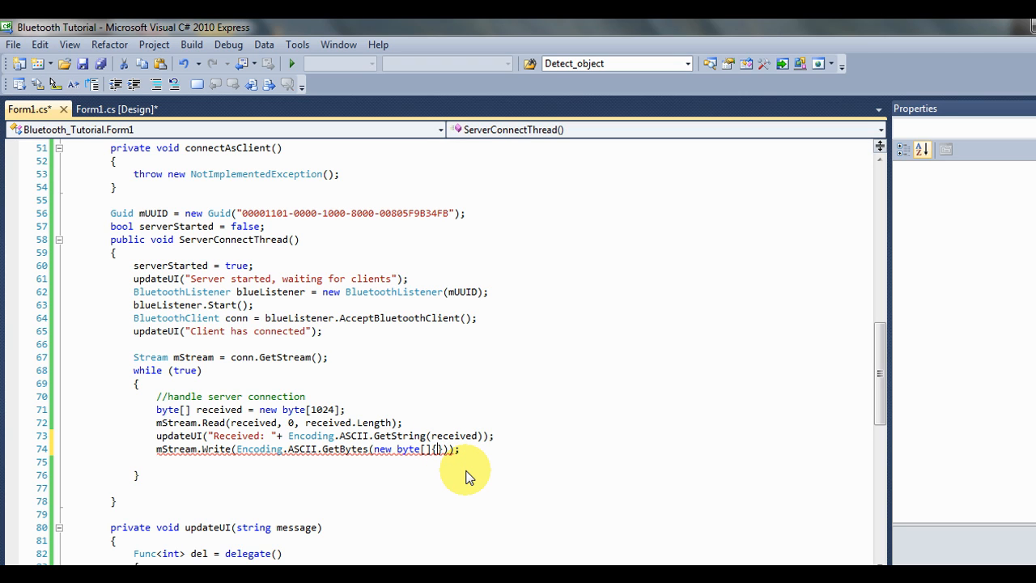
{"action": "type", "text": "48"}
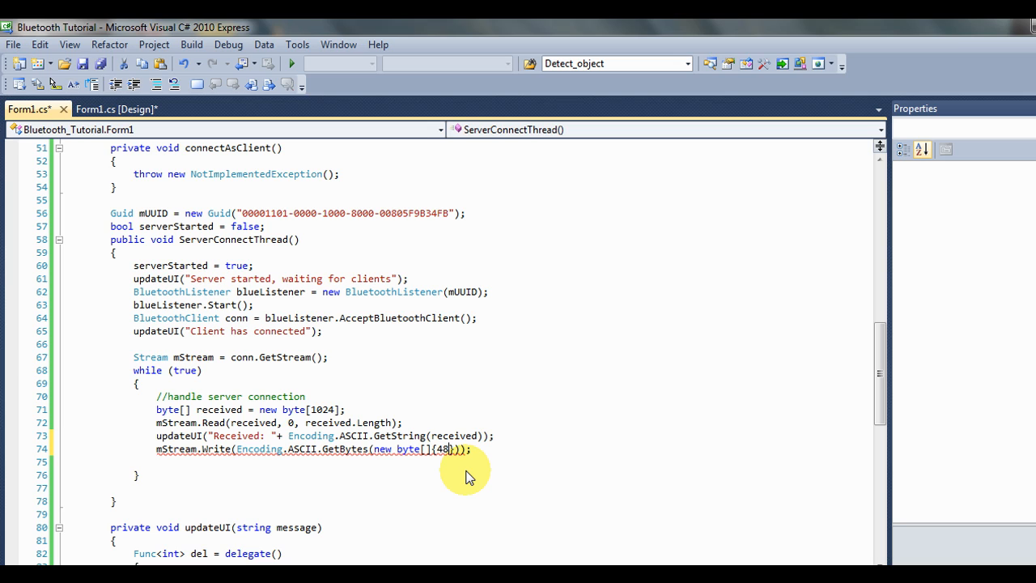
{"action": "type", "text": ",49,5"}
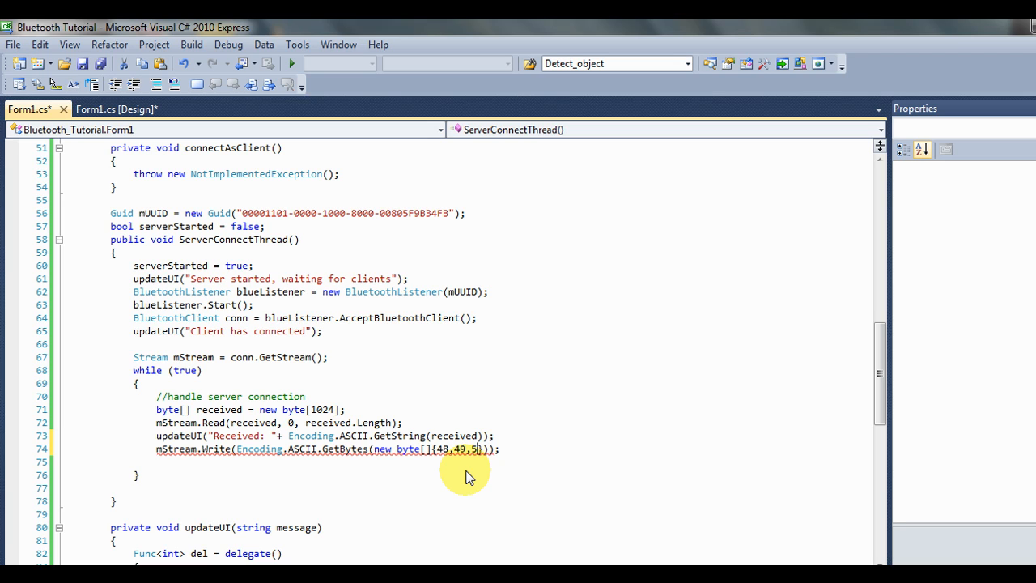
{"action": "type", "text": "0"}
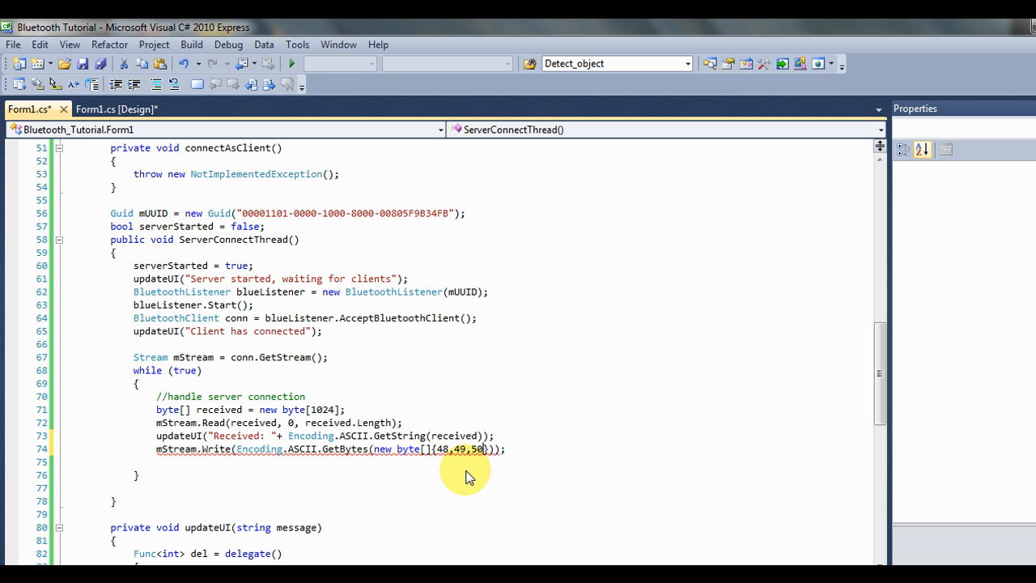
{"action": "mouse_move", "coordinate": [376, 451]}
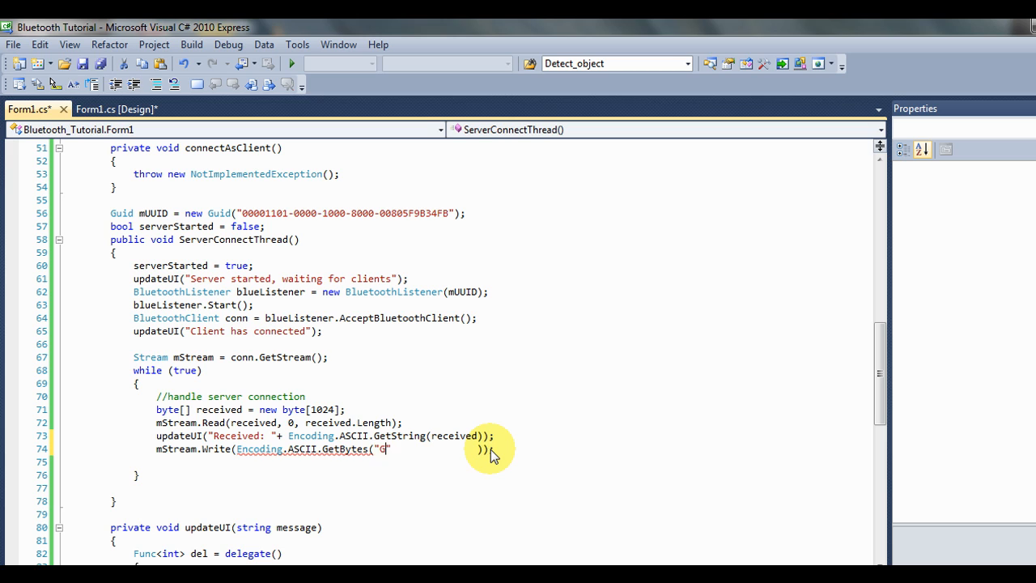
{"action": "type", "text": "ello"}
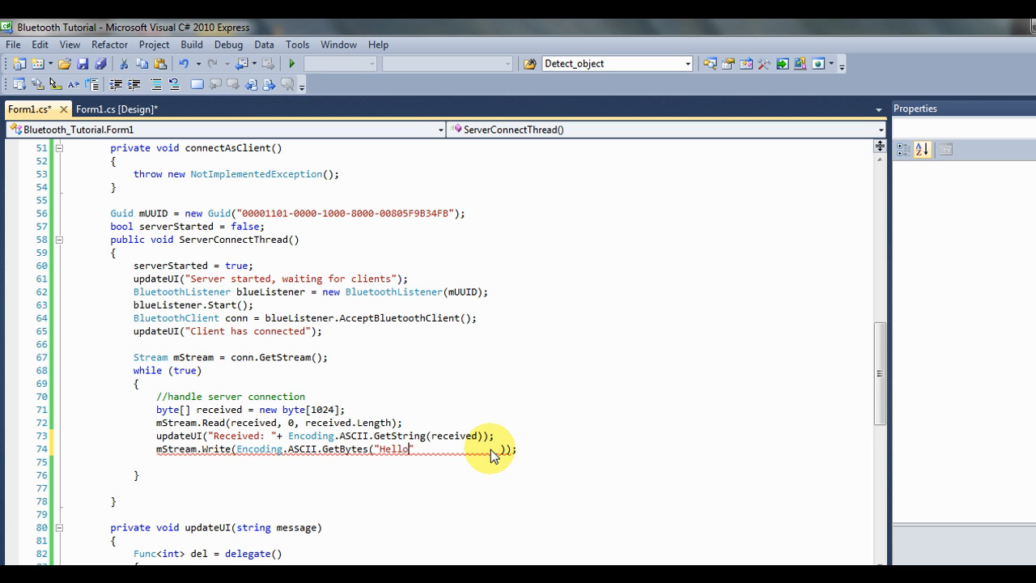
{"action": "type", "text": "World\""}
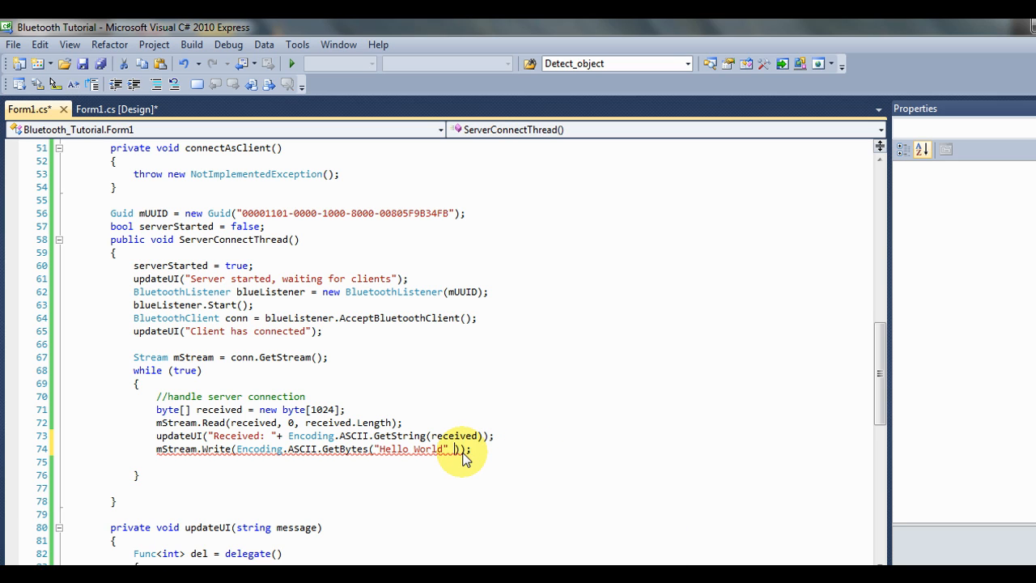
{"action": "mouse_move", "coordinate": [298, 450]}
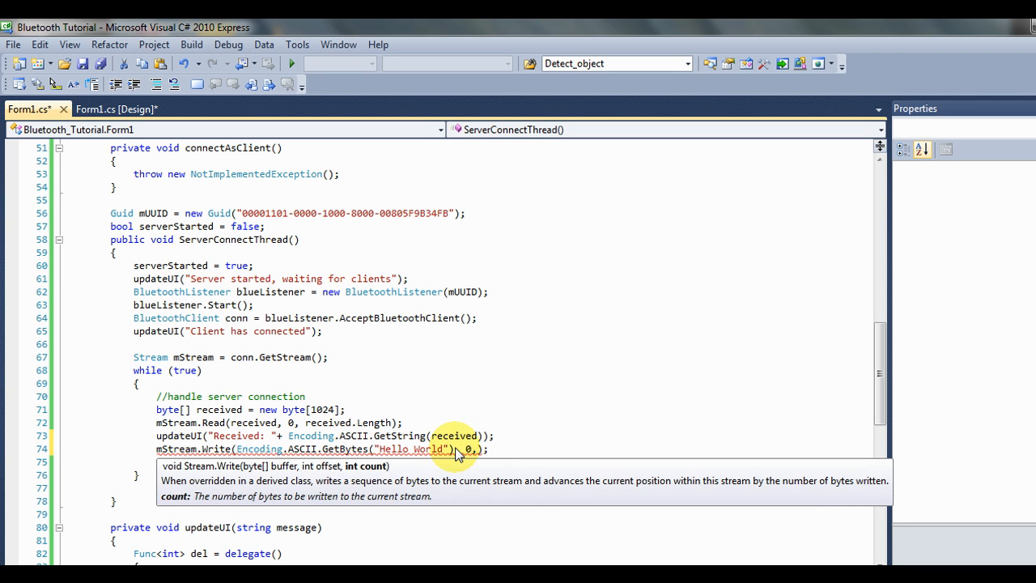
{"action": "mouse_move", "coordinate": [525, 437]}
{"action": "type", "text": "byte[] sent = new byte[1024];"}
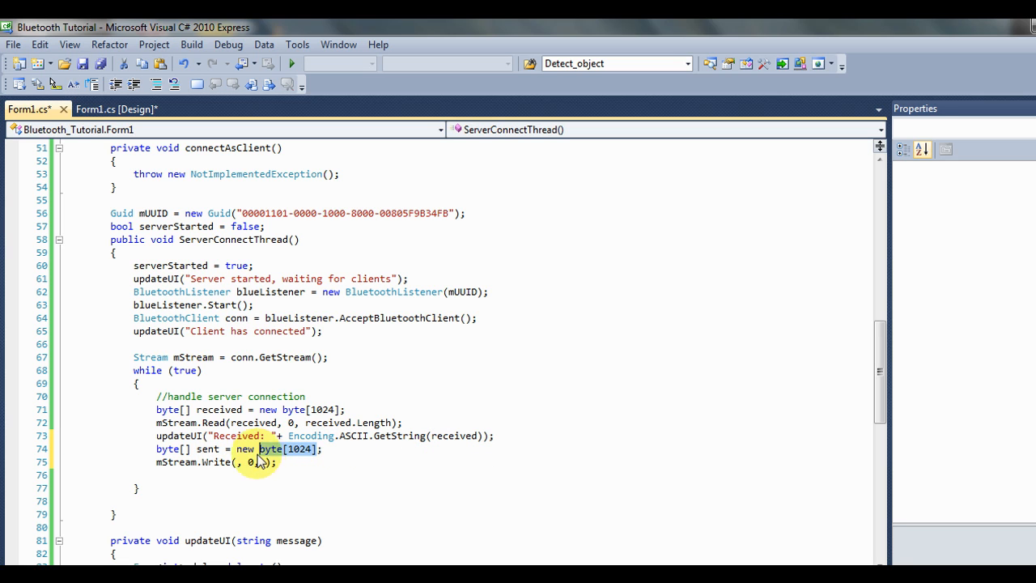
Store Encoding.ASCII.GetBytes("Hello World") in sent and write it with mStream.Write(sent, 0, sent.Length).
{"action": "type", "text": "Encoding.ASCII.GetBytes(\"Hello World\")"}
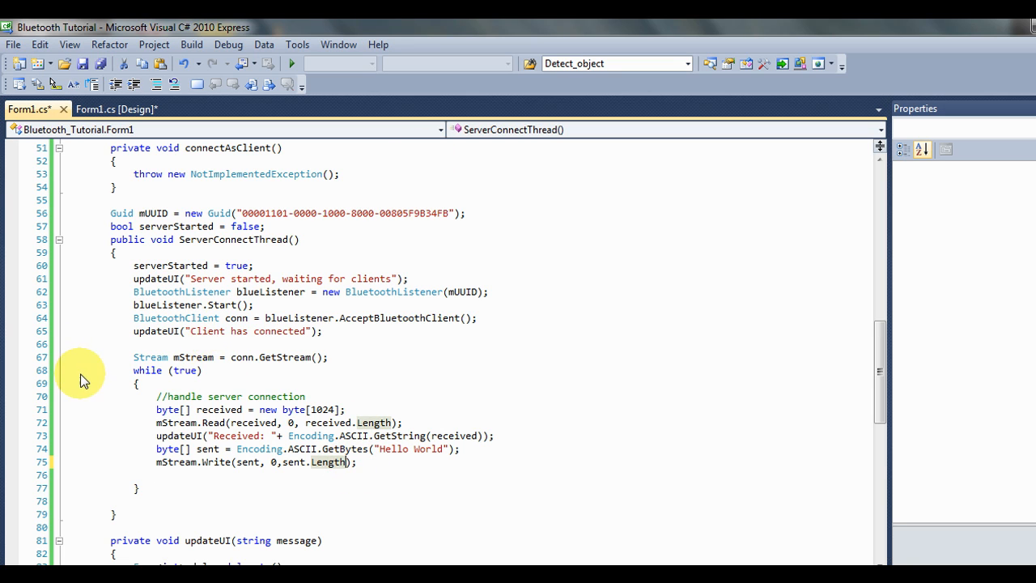
{"action": "mouse_move", "coordinate": [285, 463]}
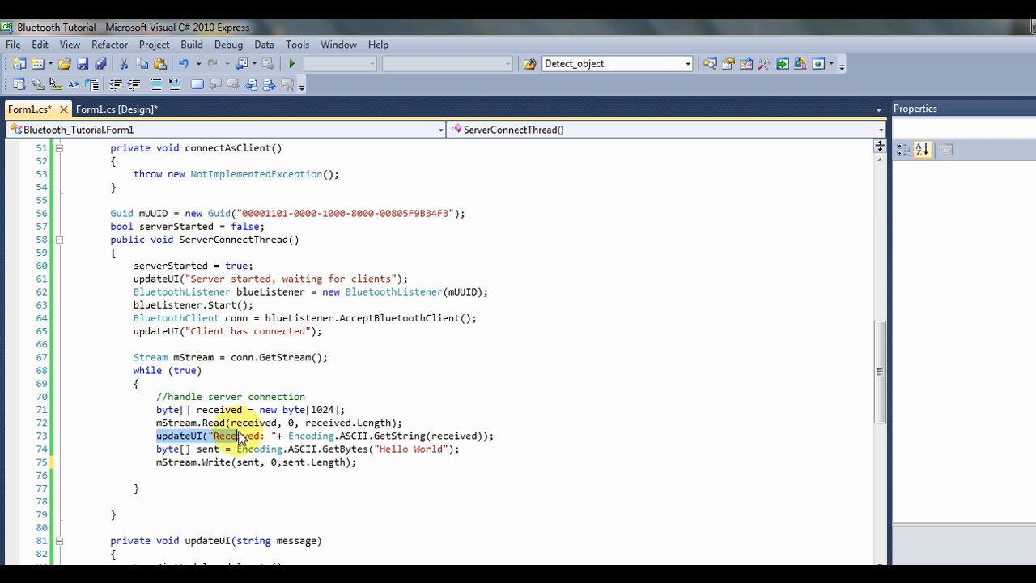
{"action": "mouse_move", "coordinate": [146, 454]}
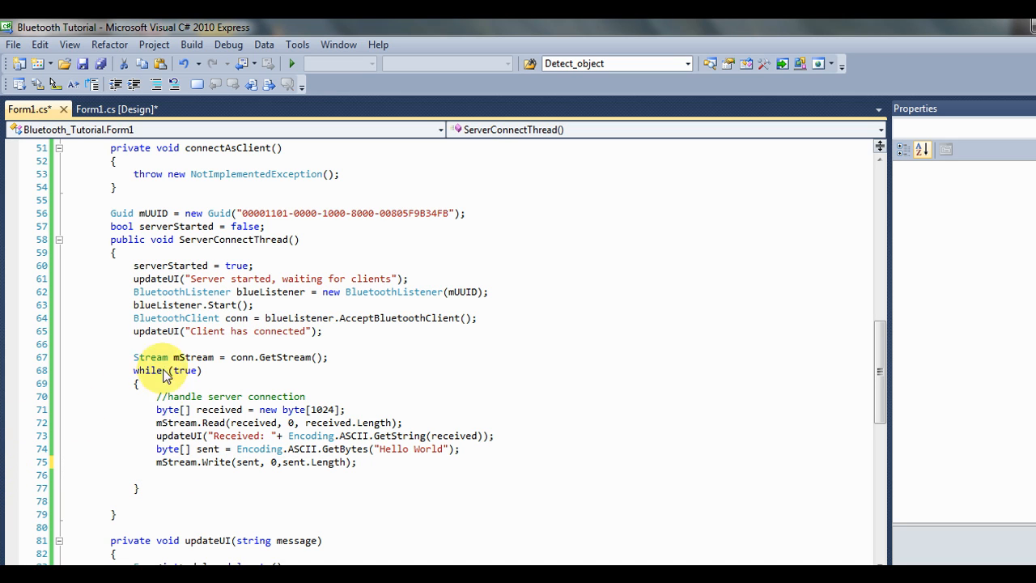
{"action": "mouse_move", "coordinate": [267, 423]}
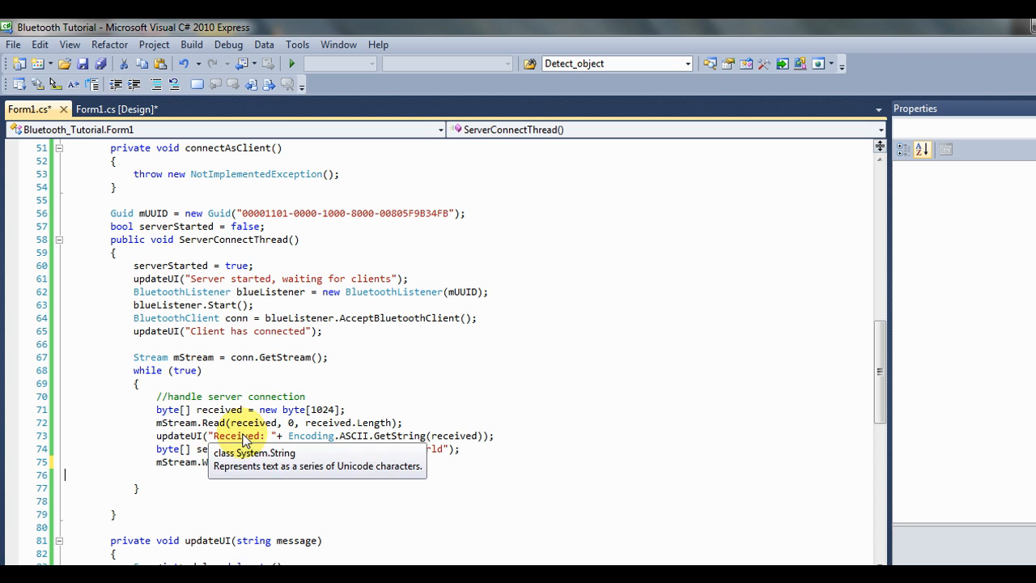
{"action": "mouse_move", "coordinate": [261, 422]}
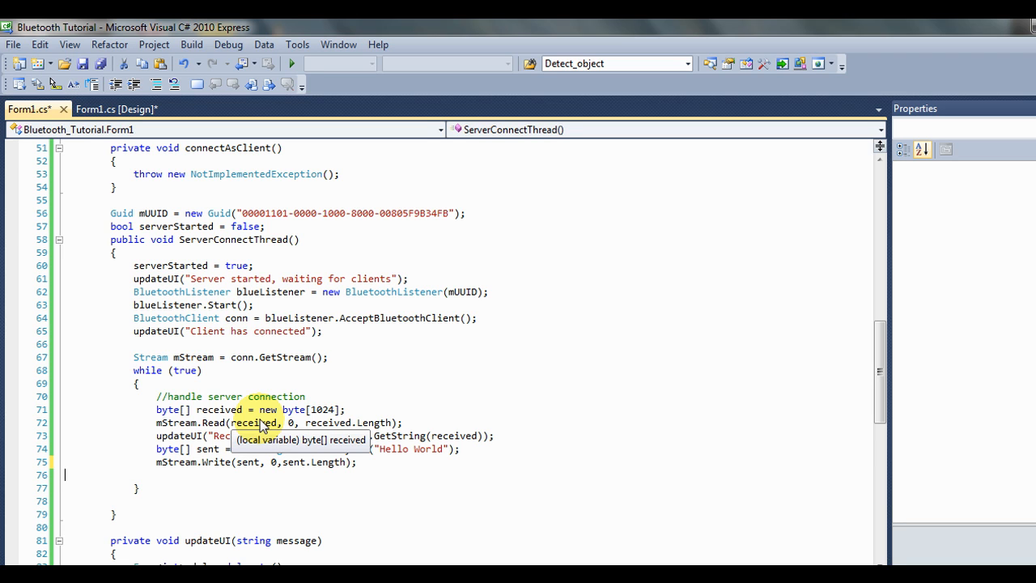
{"action": "mouse_move", "coordinate": [385, 246]}
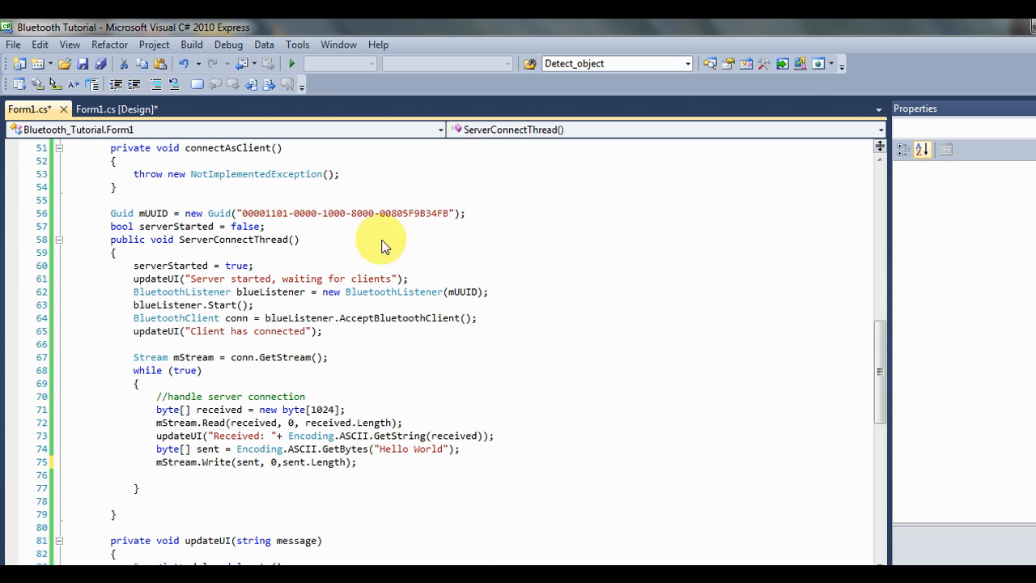
Run the app, start the server with Go and watch the client connect and Received: lines appear.
{"action": "left_click", "coordinate": [291, 63]}
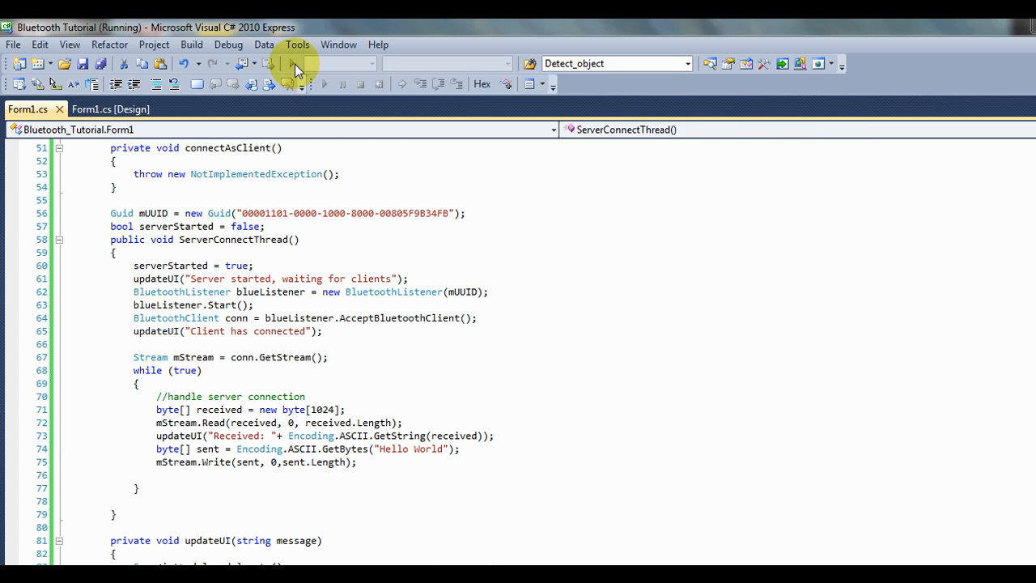
{"action": "left_click", "coordinate": [745, 303]}
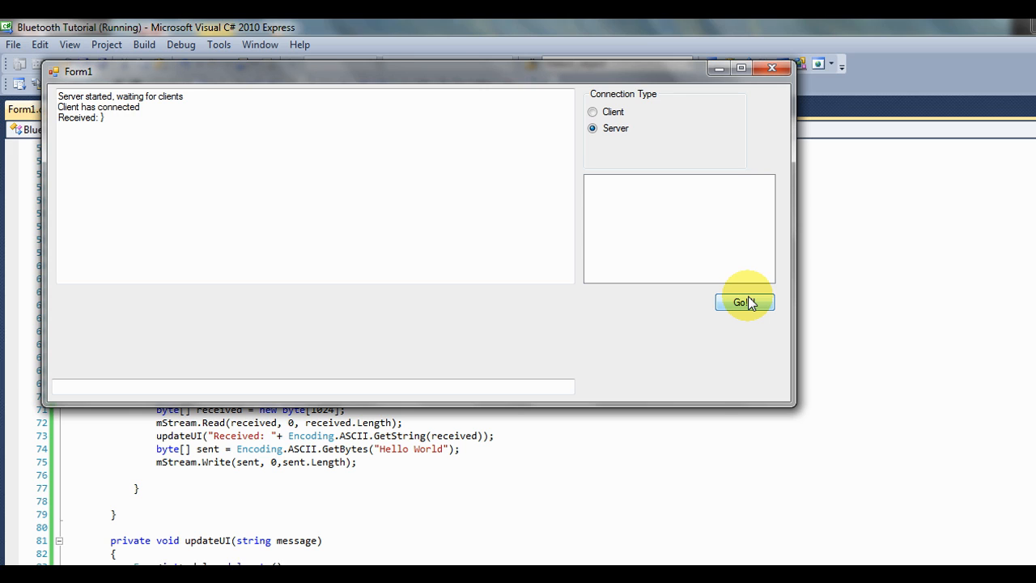
{"action": "left_click", "coordinate": [739, 303]}
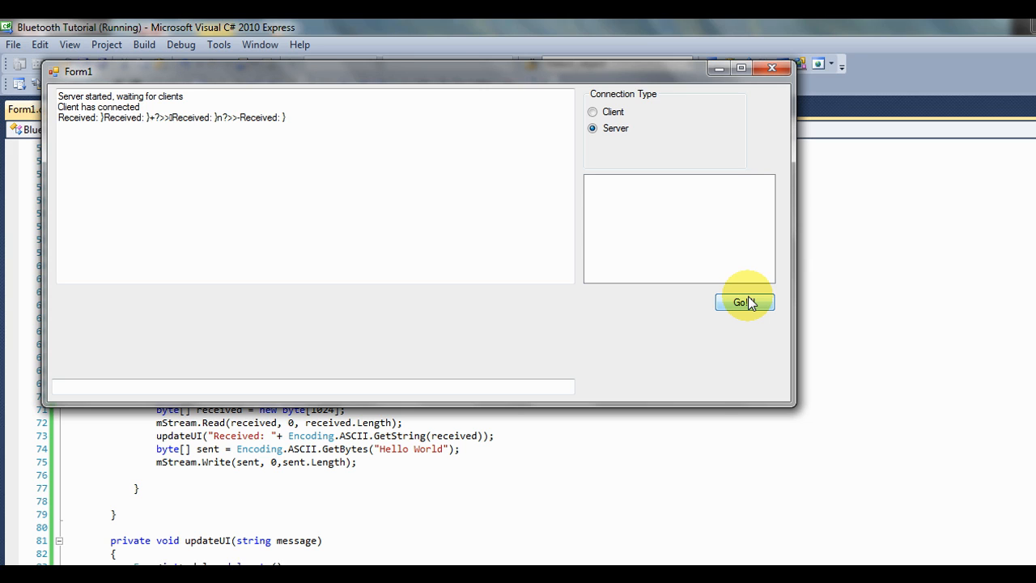
{"action": "left_click", "coordinate": [738, 303]}
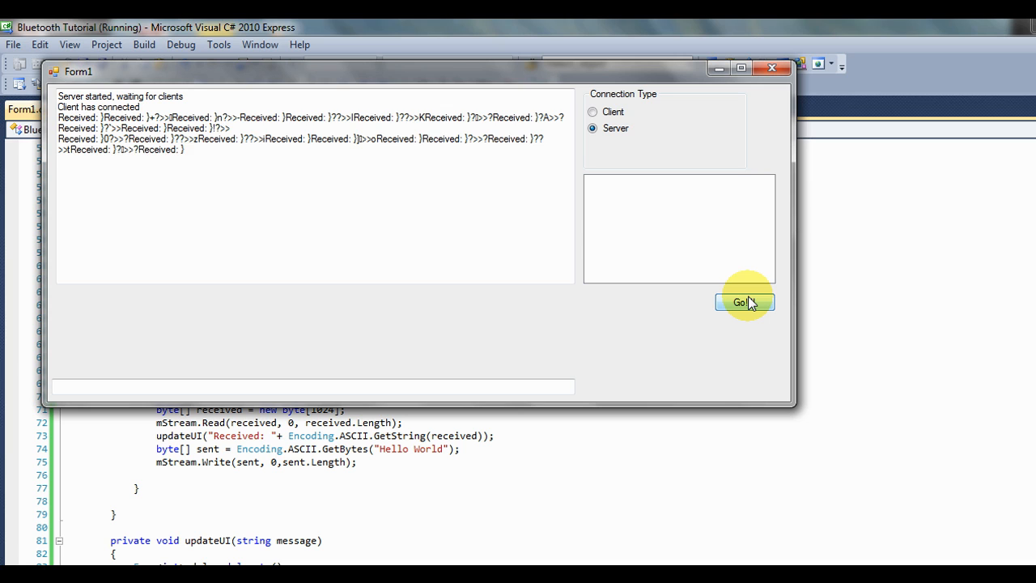
{"action": "left_click", "coordinate": [742, 303]}
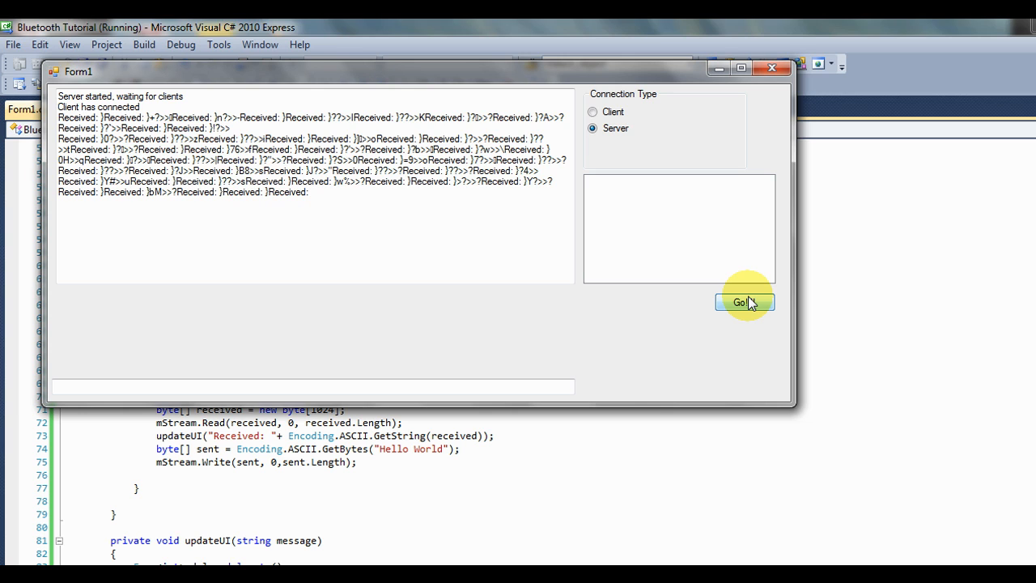
Dismiss the unhandled IOException popup and start a new line inside the while loop.
{"action": "left_click", "coordinate": [743, 303]}
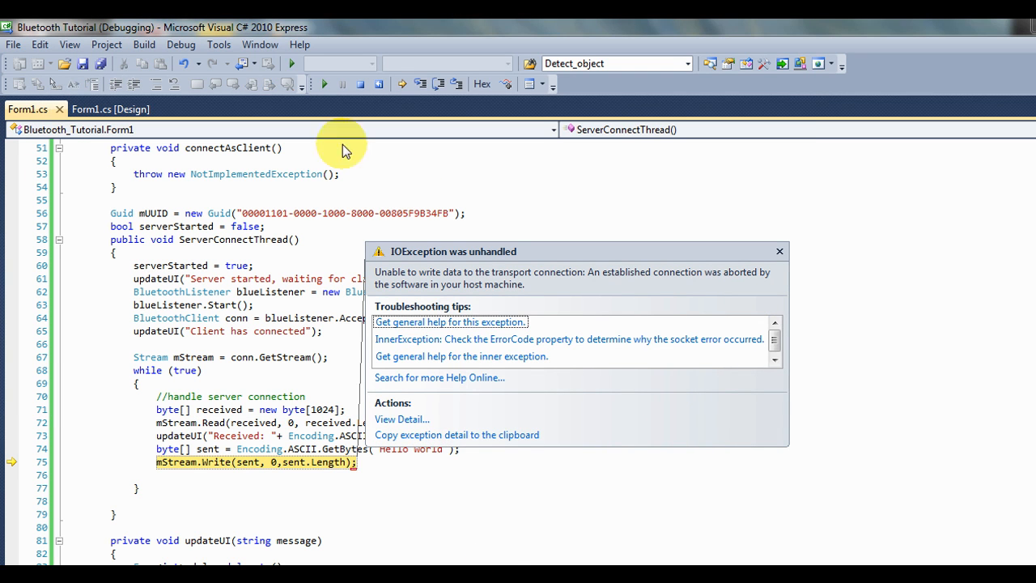
{"action": "mouse_move", "coordinate": [360, 84]}
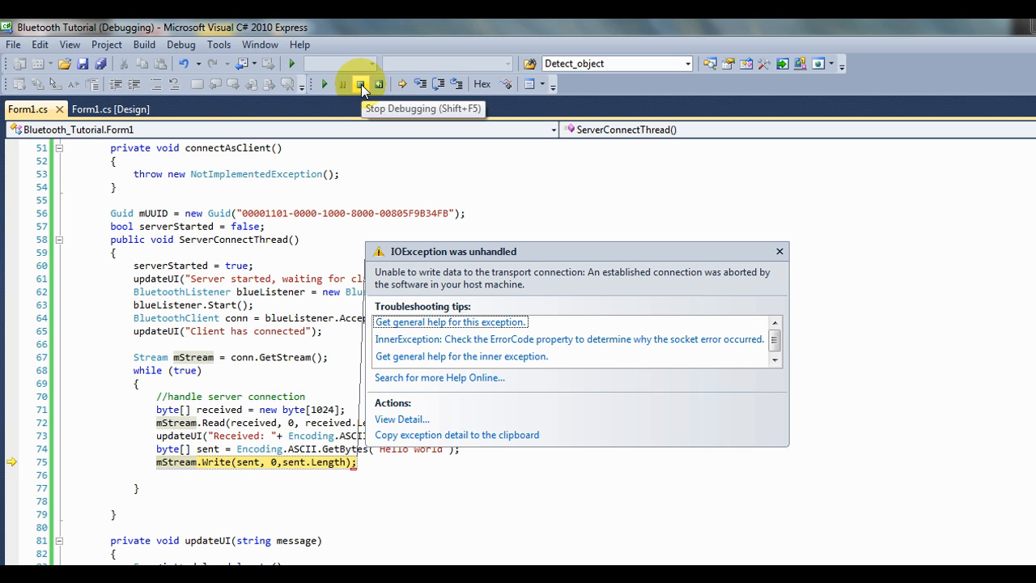
{"action": "mouse_move", "coordinate": [184, 510]}
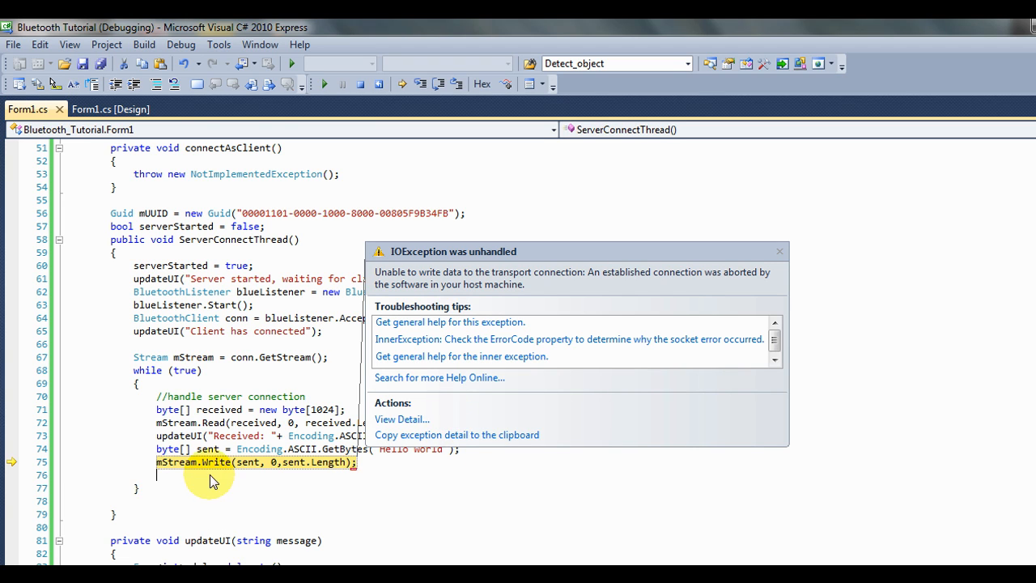
{"action": "left_click", "coordinate": [781, 251]}
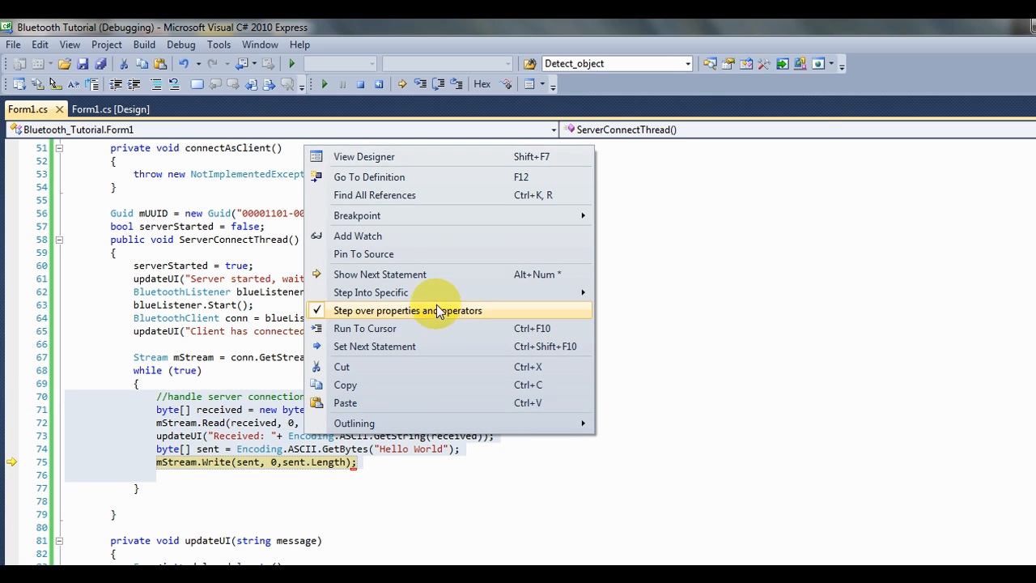
{"action": "mouse_move", "coordinate": [415, 366]}
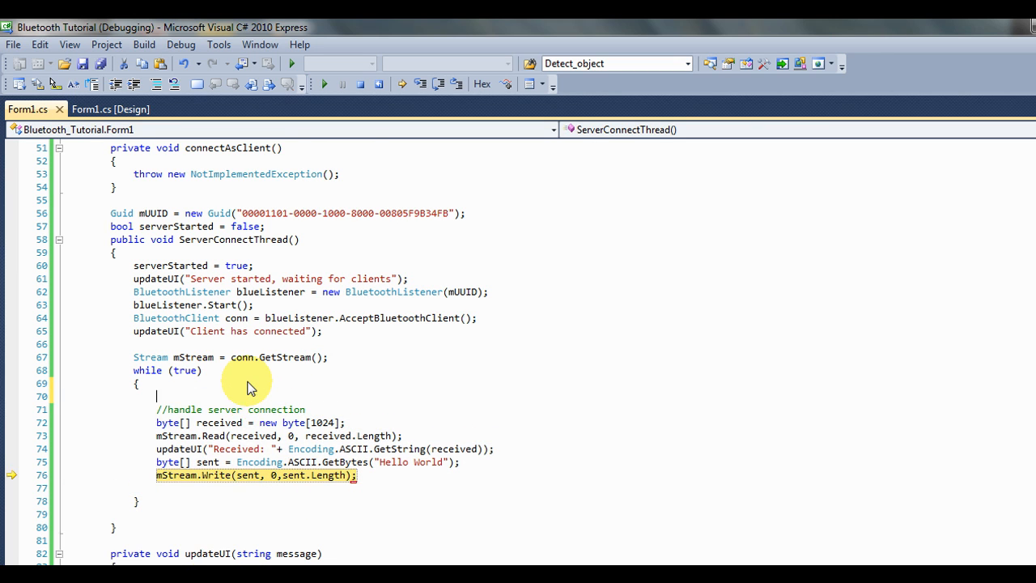
Wrap the loop body in try with a catch (IOException exception) block.
{"action": "type", "text": "try{"}
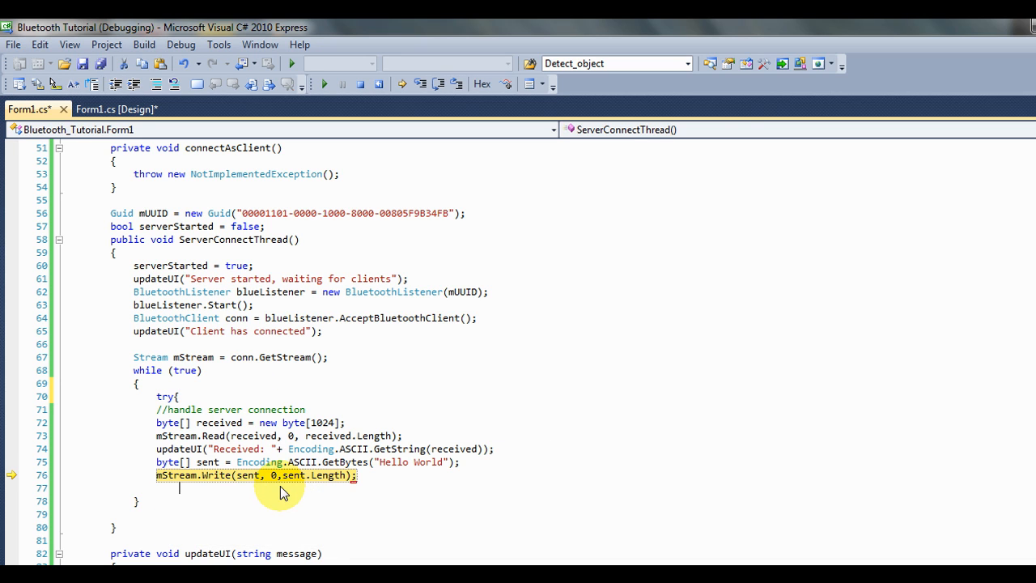
{"action": "type", "text": "catc"}
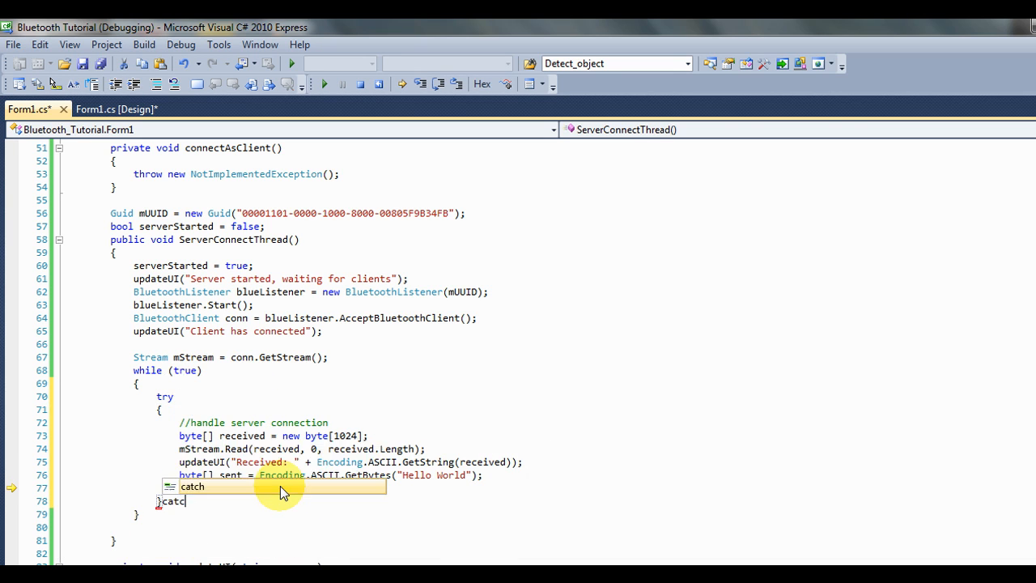
{"action": "type", "text": "IOException"}
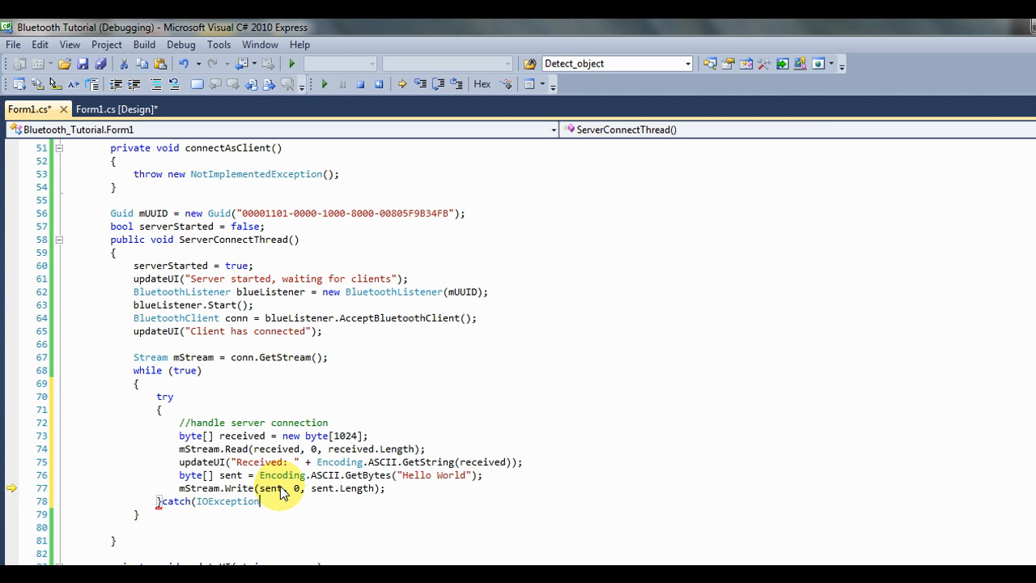
{"action": "type", "text": "exe"}
{"action": "type", "text": "updateUI(\"Receive"}
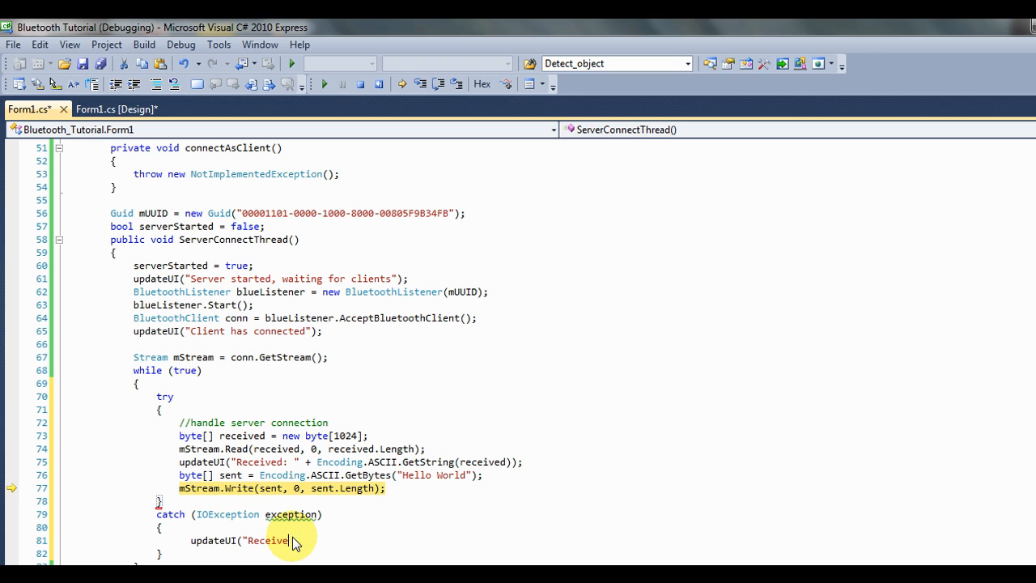
Report "Client has disconnected!!!!" via updateUI inside the catch block.
{"action": "type", "text": "C"}
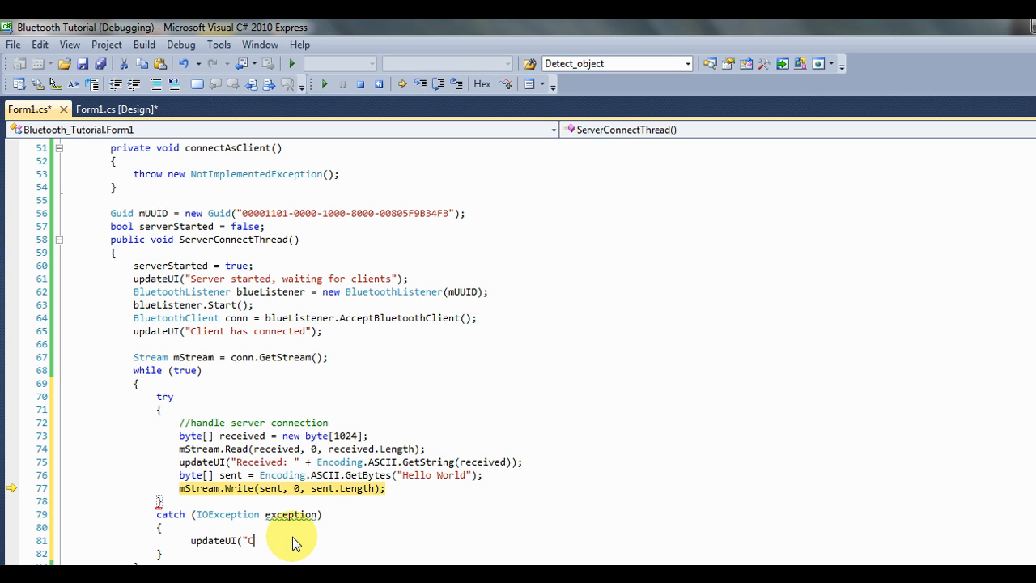
{"action": "type", "text": "lient has"}
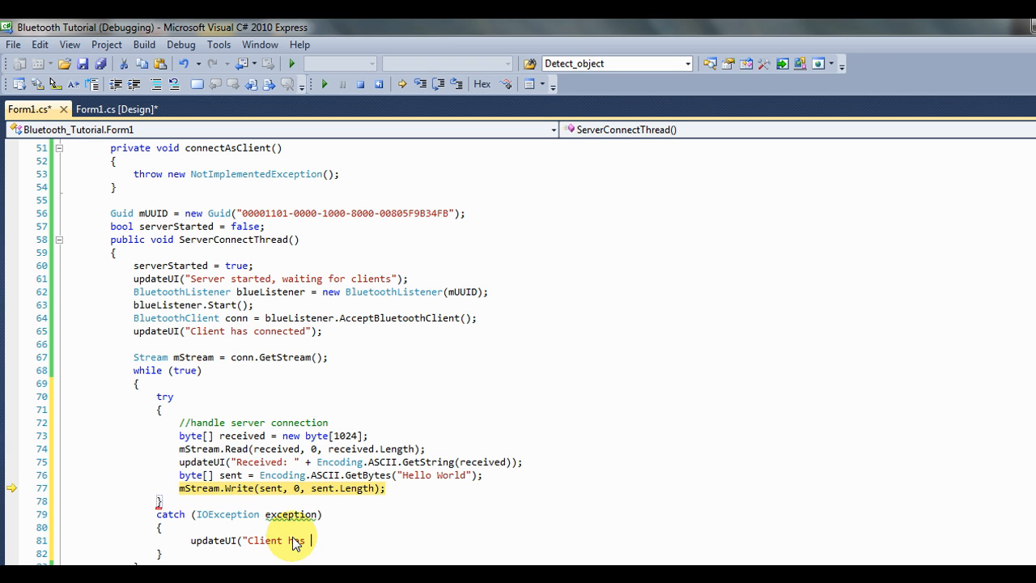
{"action": "type", "text": "disconnected!!!!\");"}
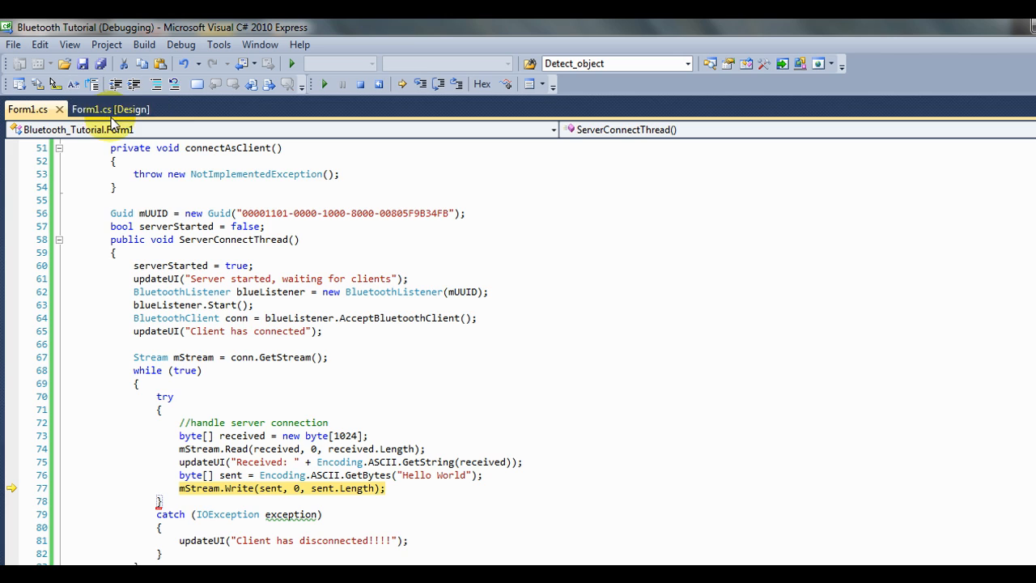
Switch to the Form1.cs [Design] view and select the form.
{"action": "left_click", "coordinate": [110, 110]}
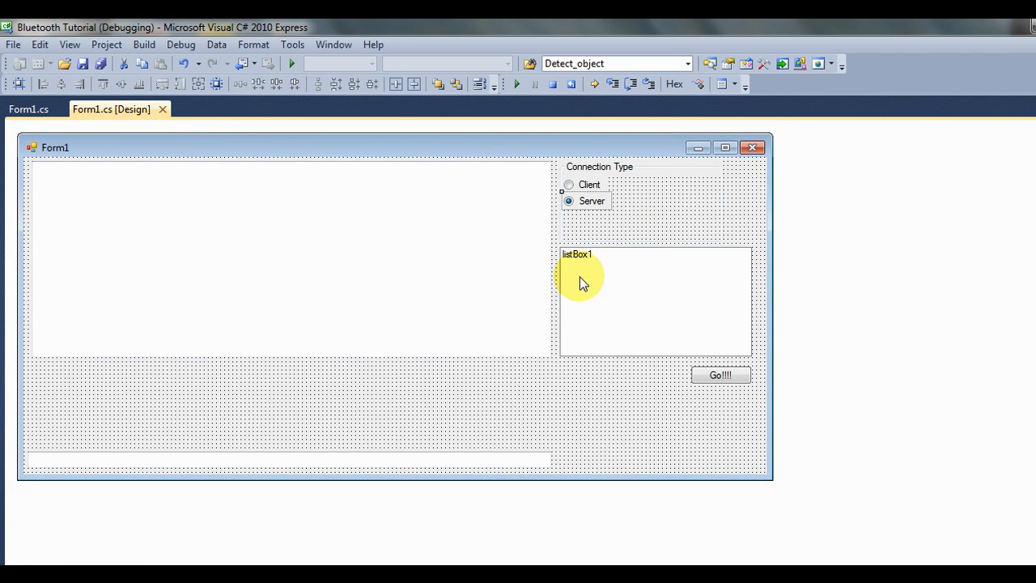
{"action": "mouse_move", "coordinate": [353, 429]}
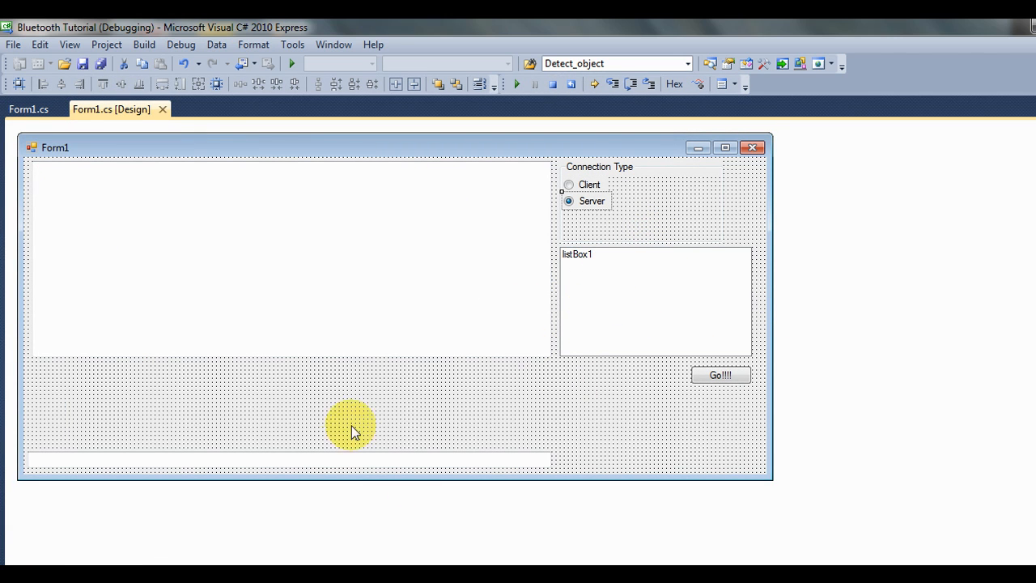
{"action": "left_click", "coordinate": [397, 460]}
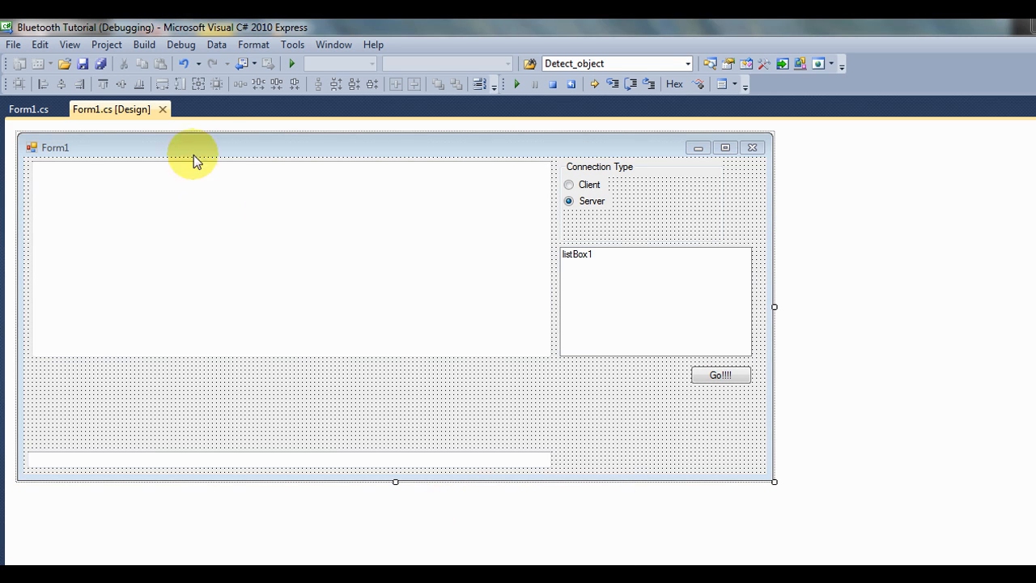
{"action": "mouse_move", "coordinate": [279, 136]}
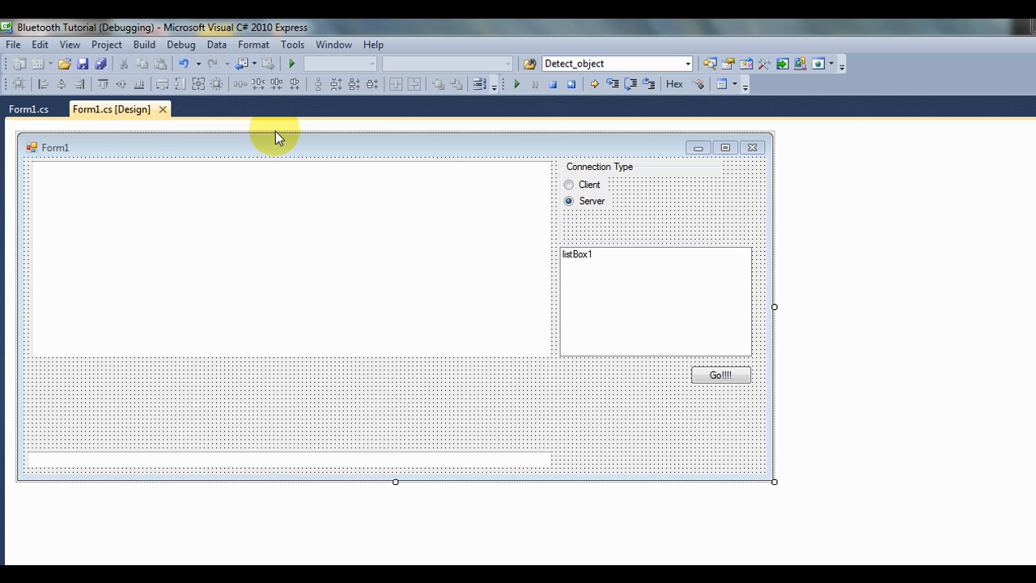